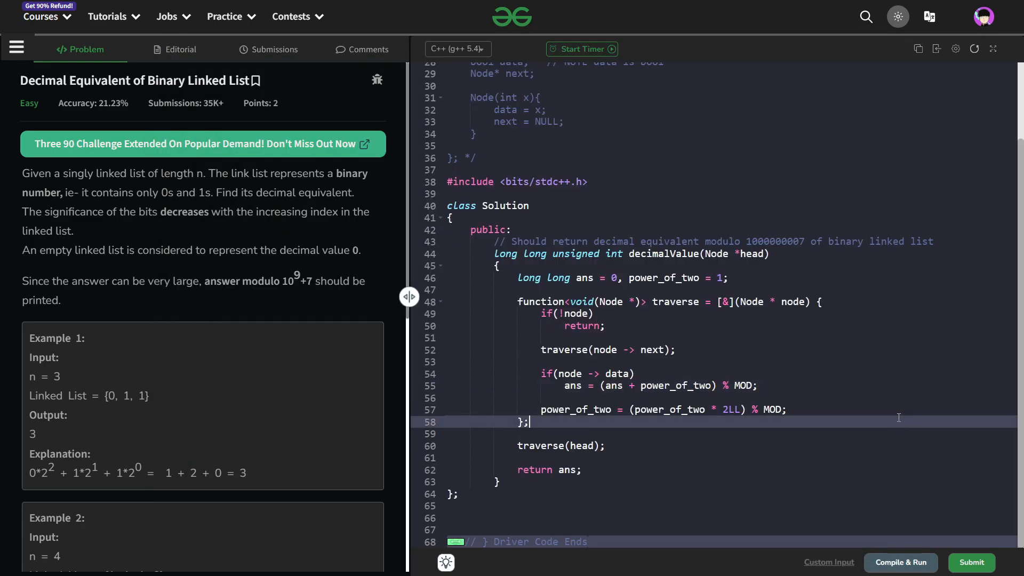
{"action": "mouse_move", "coordinate": [751, 368]}
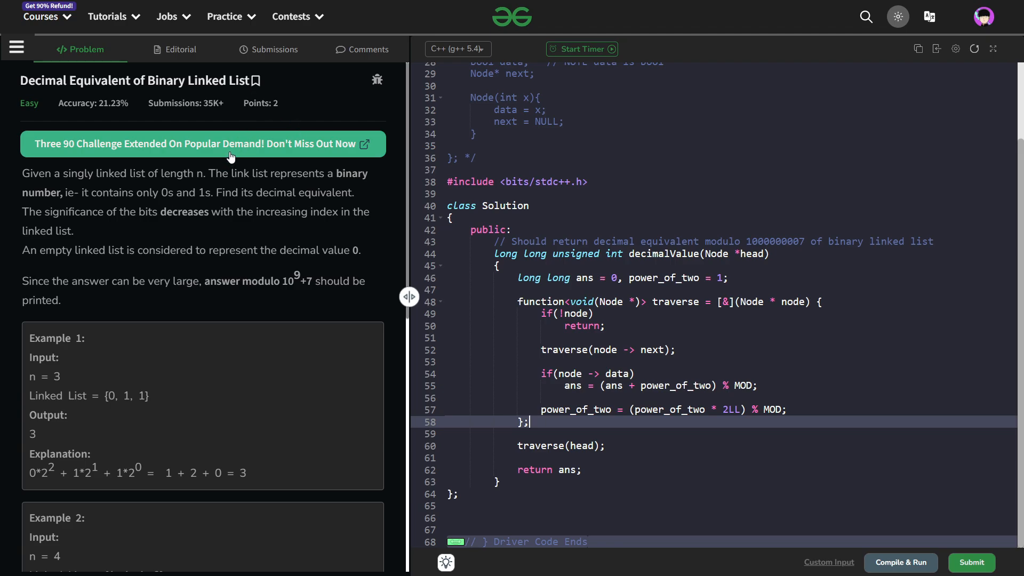
{"action": "mouse_move", "coordinate": [24, 86]}
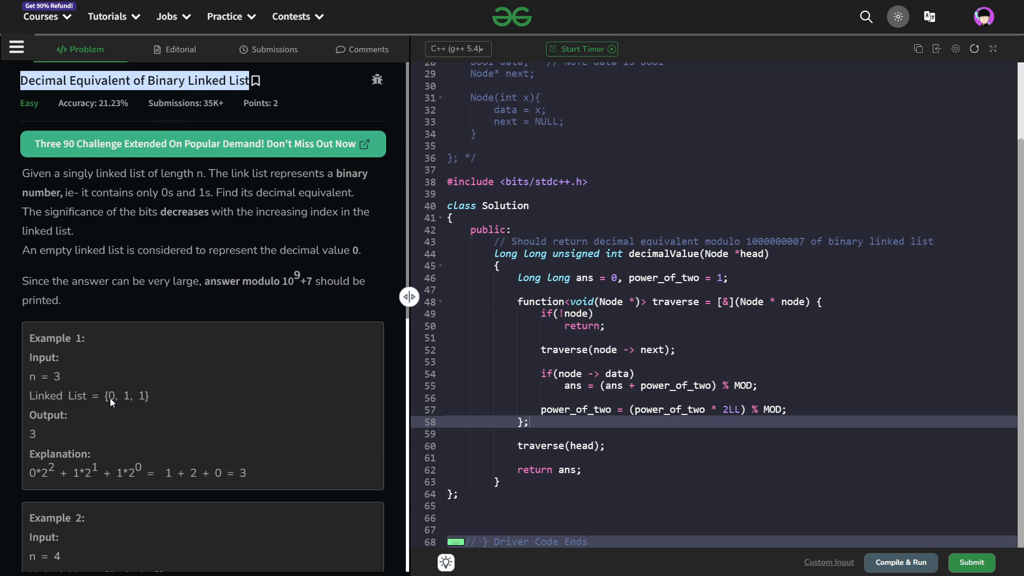
{"action": "mouse_move", "coordinate": [107, 402]}
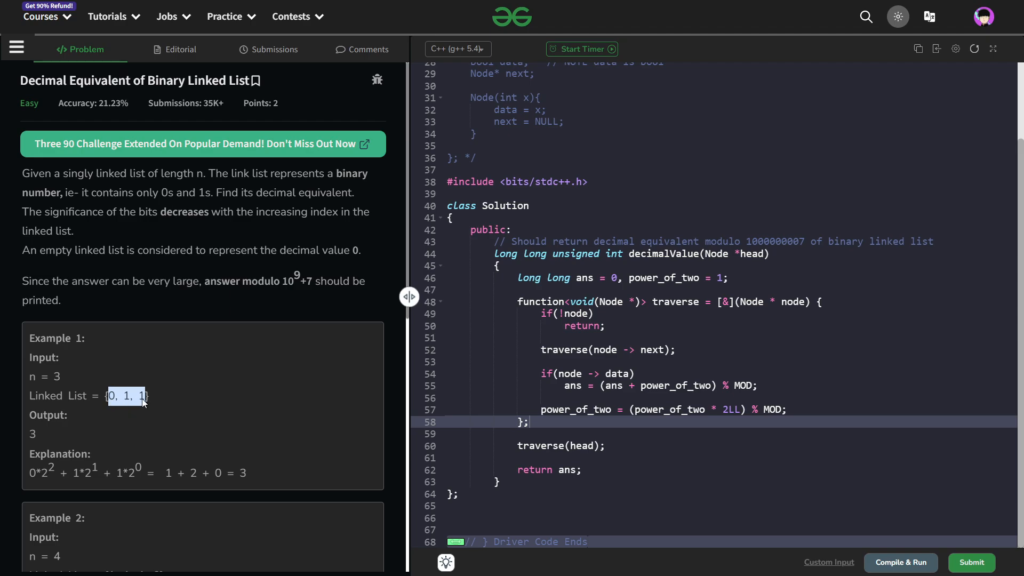
{"action": "mouse_move", "coordinate": [110, 405]}
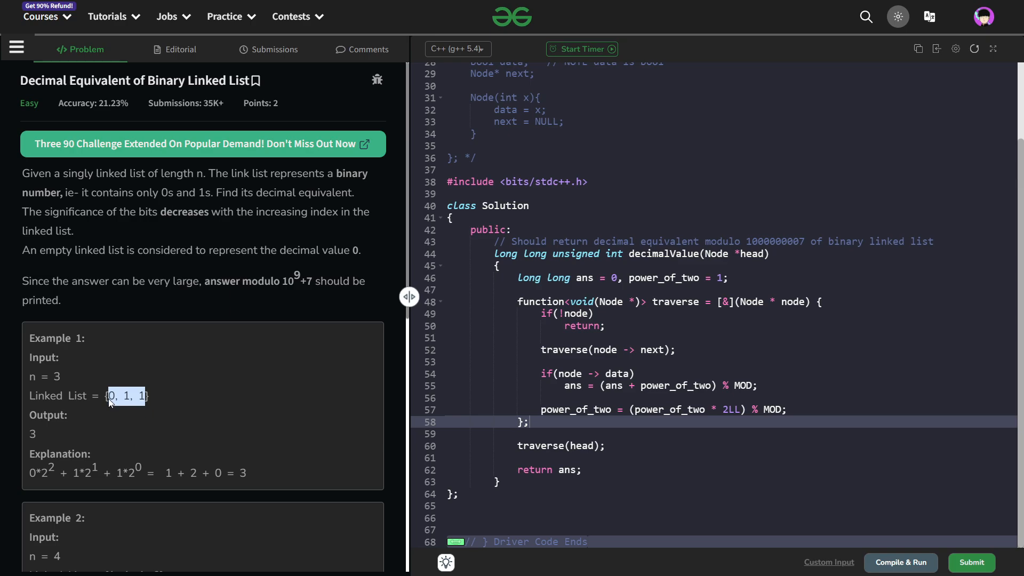
{"action": "mouse_move", "coordinate": [141, 403]}
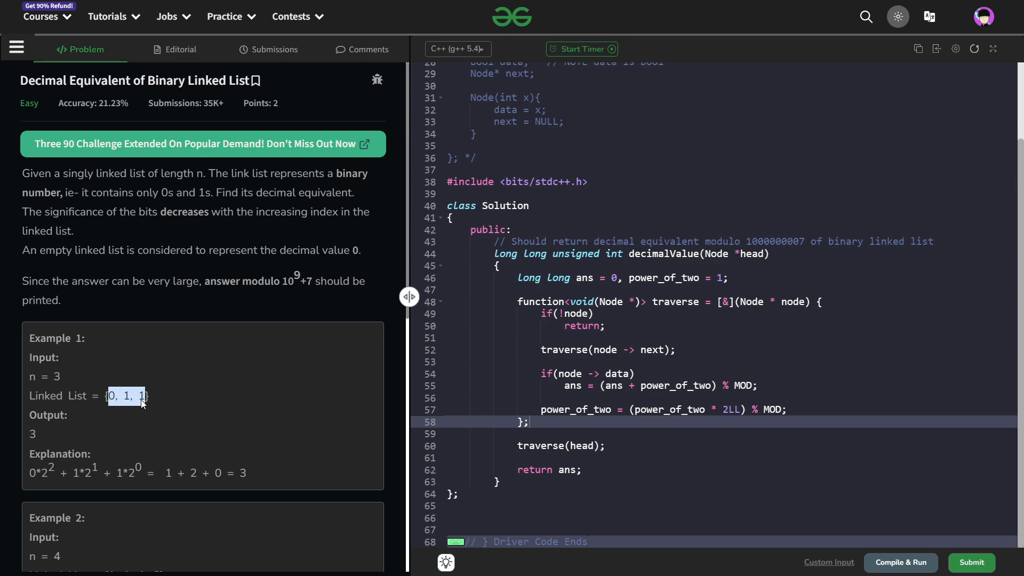
Scroll down past Example 1 to bring Example 2 (n = 4, {1,1,1,0}, output 14) into view.
{"action": "left_click", "coordinate": [127, 396]}
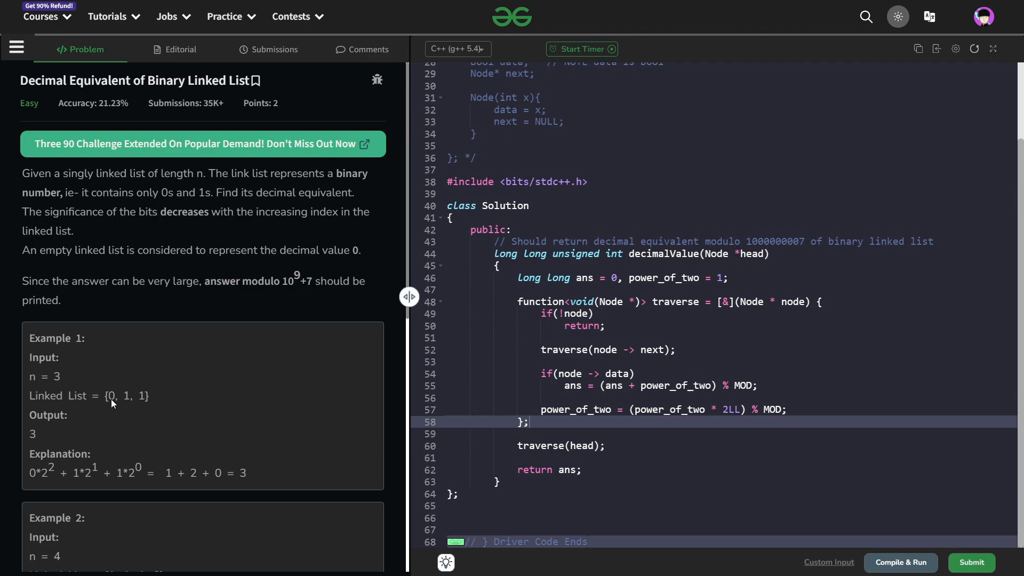
{"action": "scroll", "scroll_direction": "down", "scroll_amount": 3}
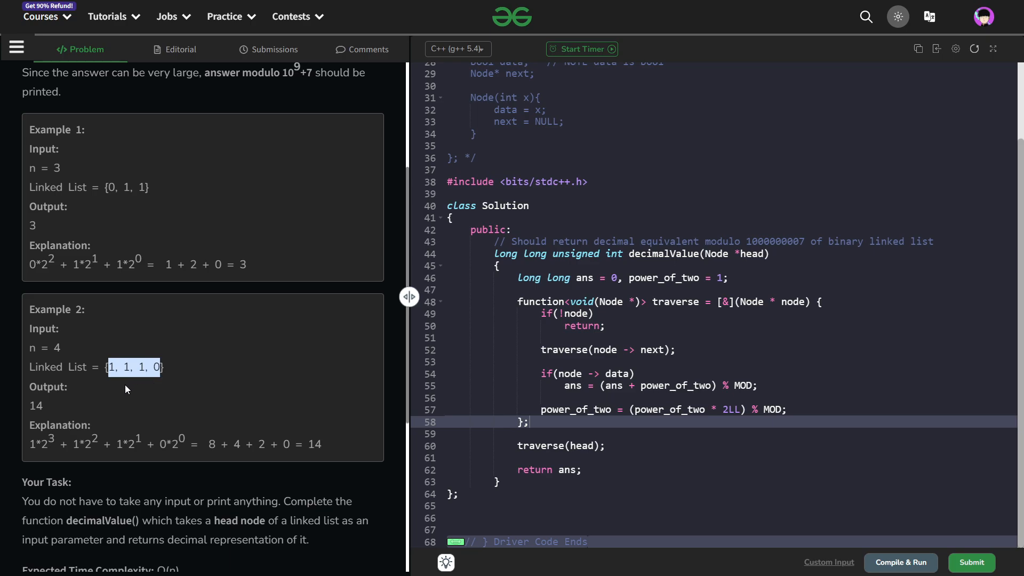
{"action": "mouse_move", "coordinate": [53, 415]}
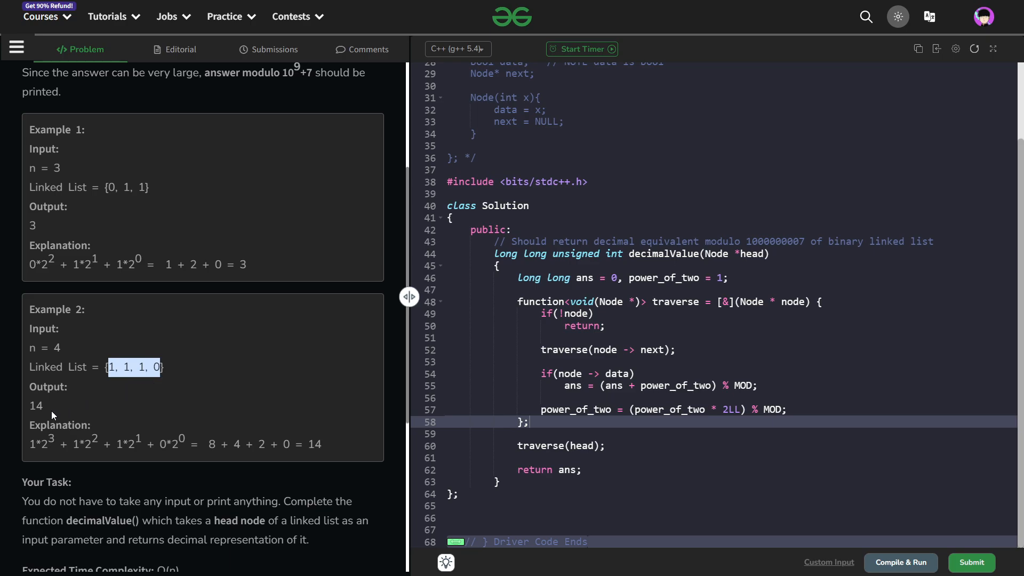
{"action": "mouse_move", "coordinate": [104, 415]}
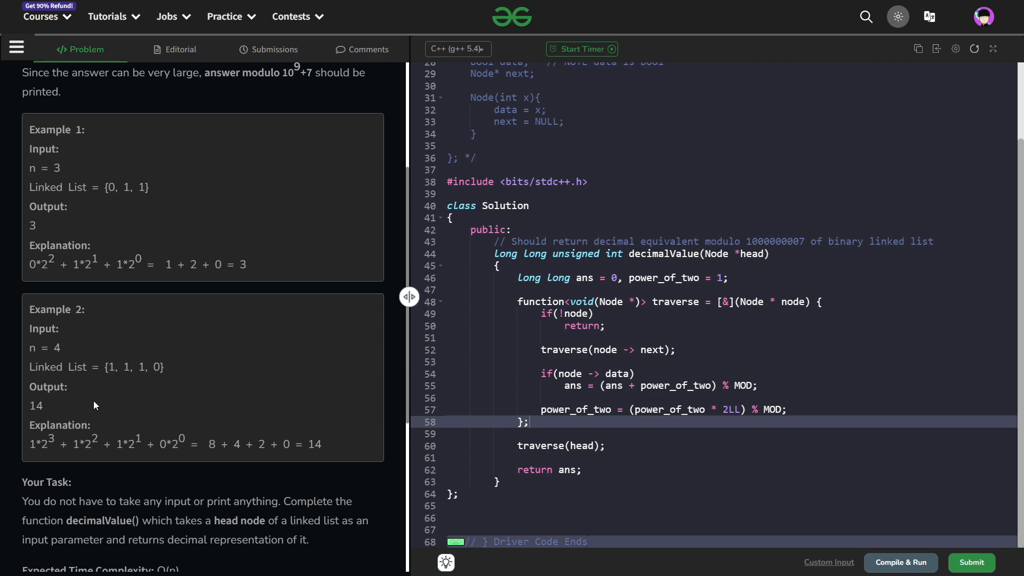
{"action": "mouse_move", "coordinate": [96, 428]}
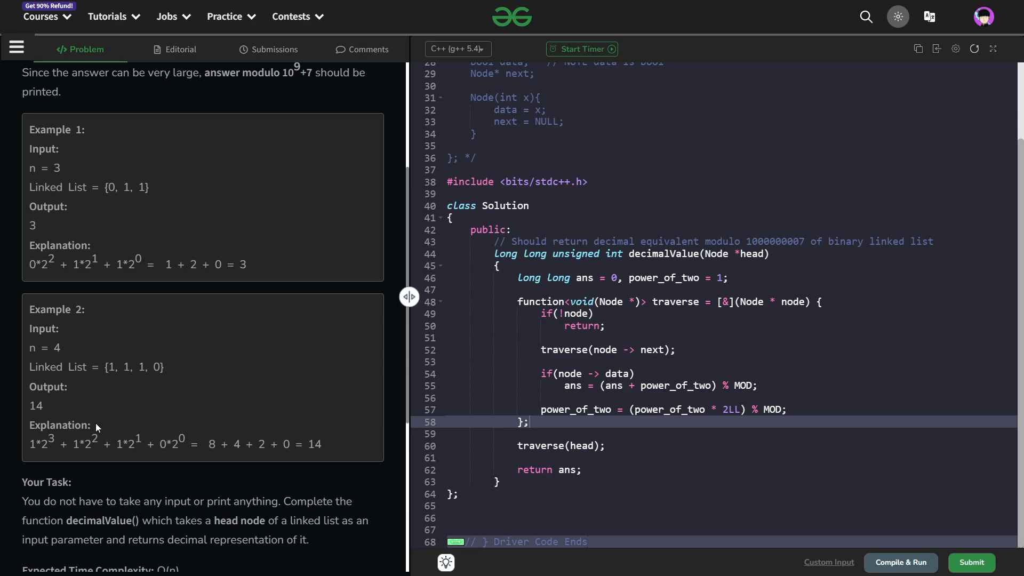
{"action": "mouse_move", "coordinate": [34, 343]}
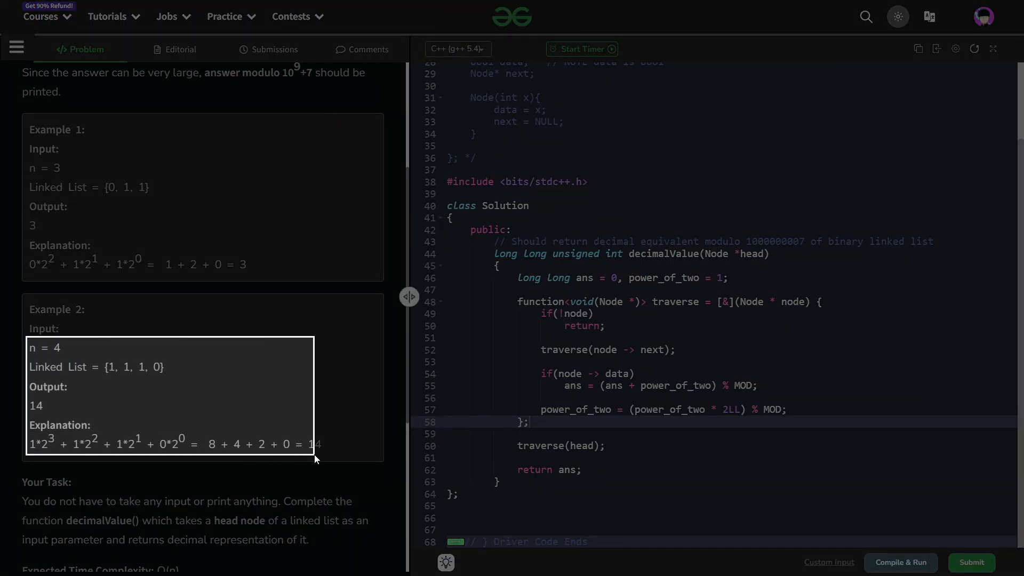
Switch to OneNote and select the pasted Example 2 picture on the 03-02-2024 page.
{"action": "key", "text": "alt+tab"}
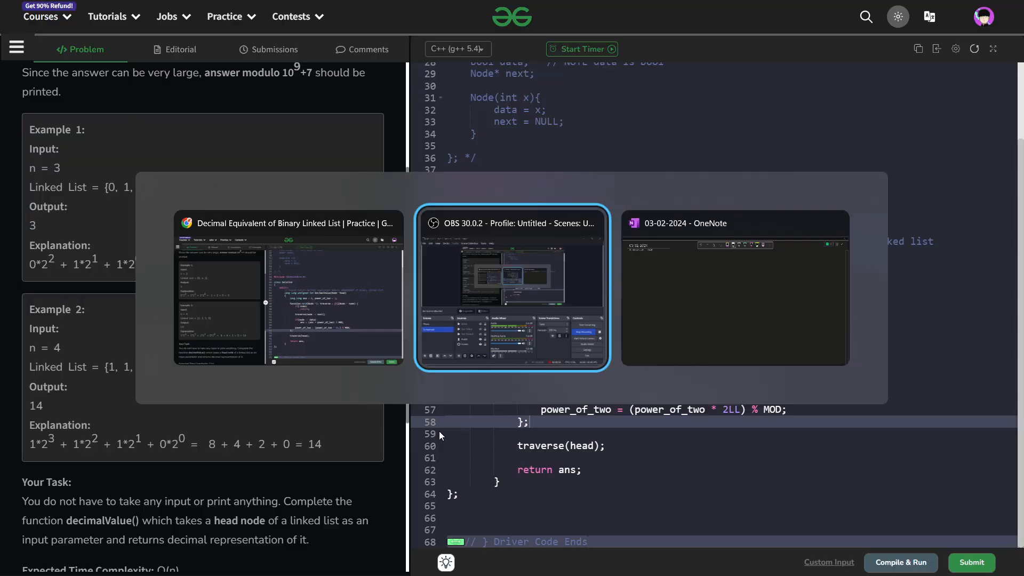
{"action": "left_click", "coordinate": [734, 287]}
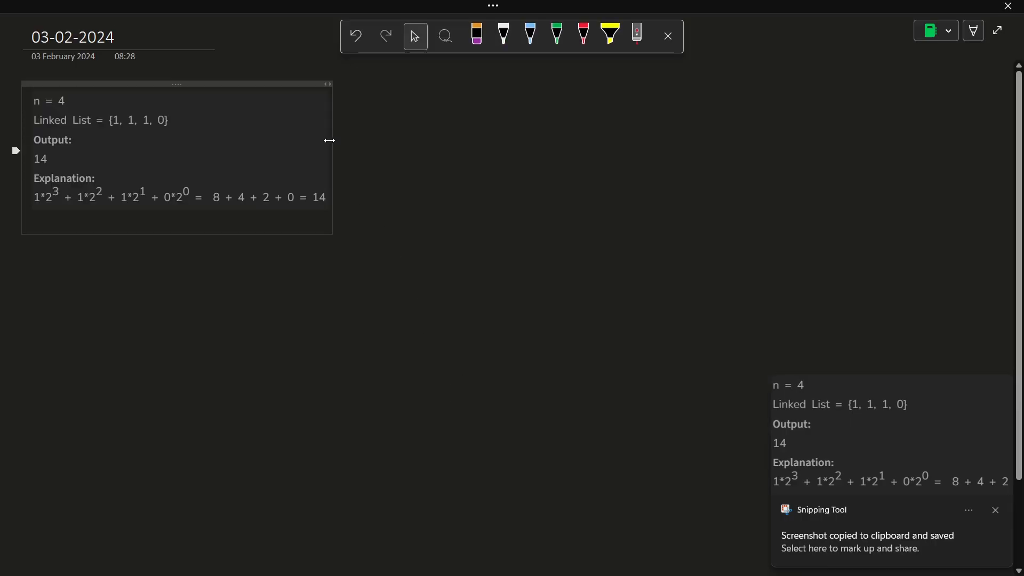
{"action": "left_click", "coordinate": [167, 145]}
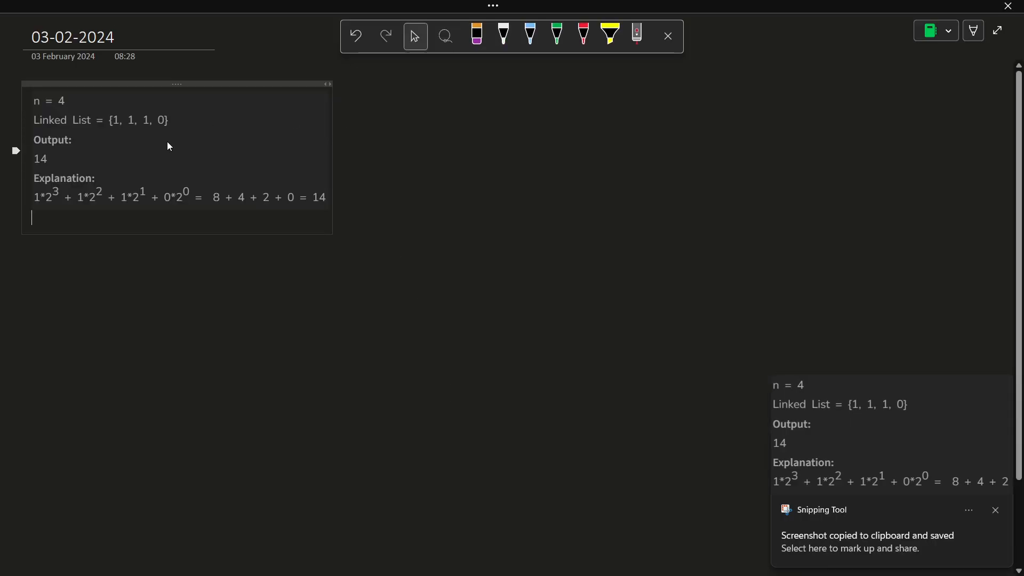
{"action": "left_click", "coordinate": [176, 157]}
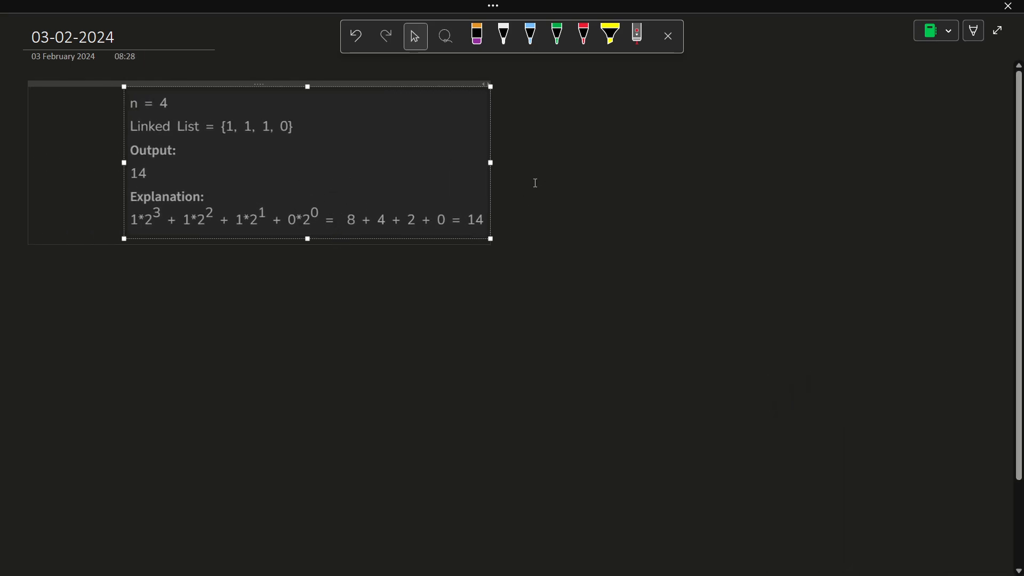
Deselect the picture and choose the tan pen from the Draw toolbar.
{"action": "left_click", "coordinate": [502, 36]}
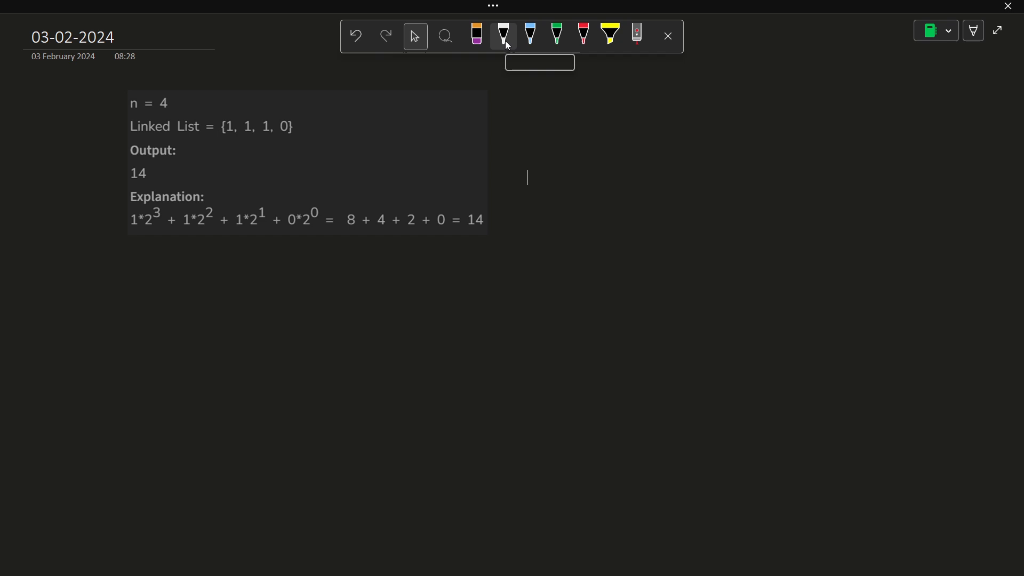
{"action": "mouse_move", "coordinate": [503, 37]}
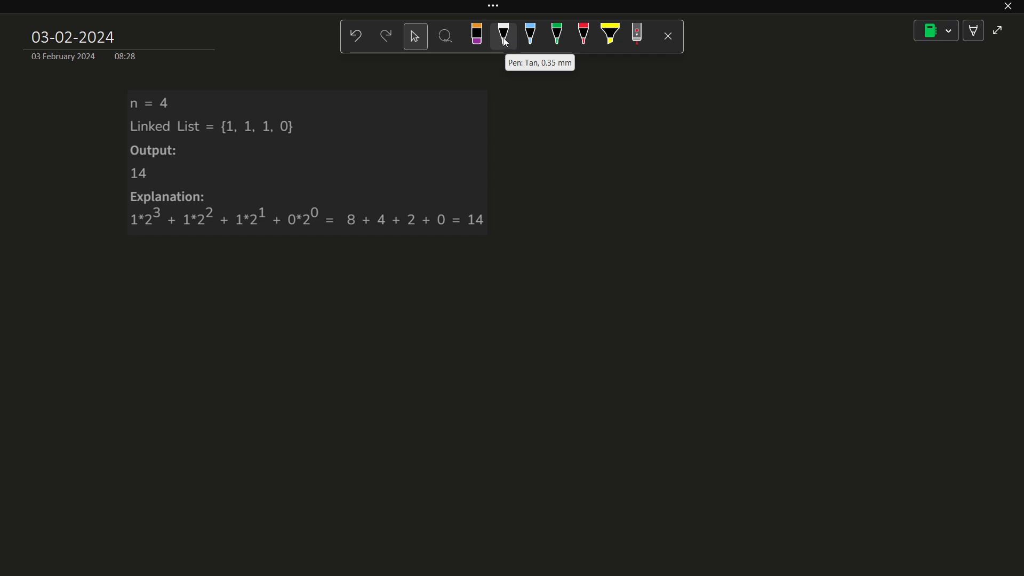
{"action": "left_click", "coordinate": [502, 36]}
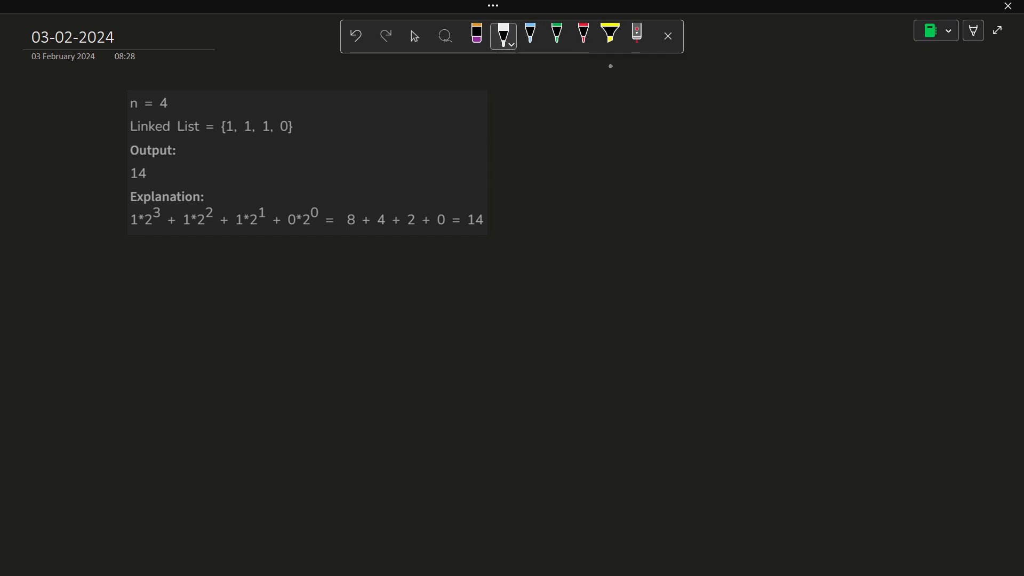
Annotate Example 2 with circled powers of two, erasing and redrawing strokes as needed.
{"action": "left_click", "coordinate": [636, 35]}
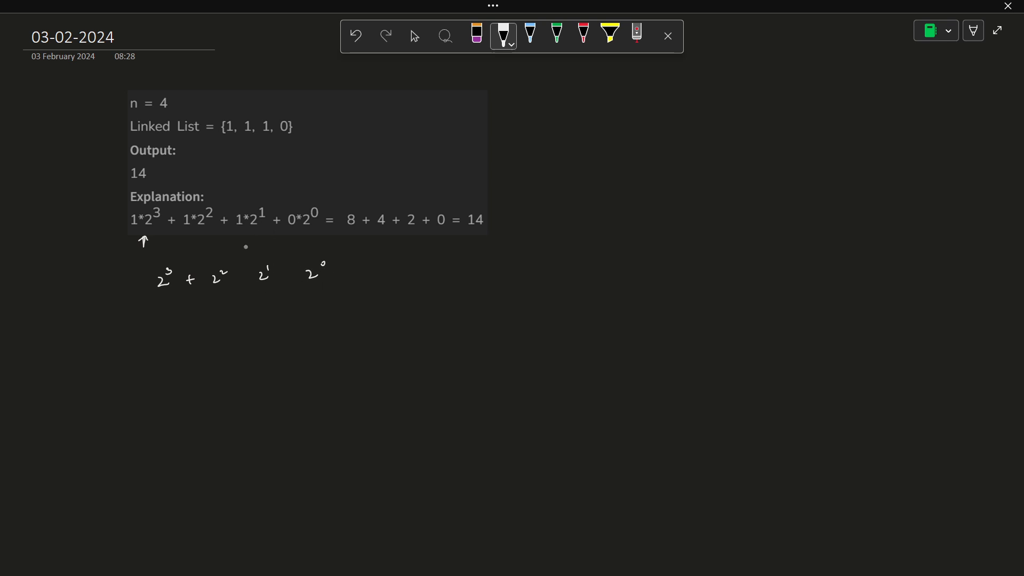
{"action": "left_click", "coordinate": [283, 282]}
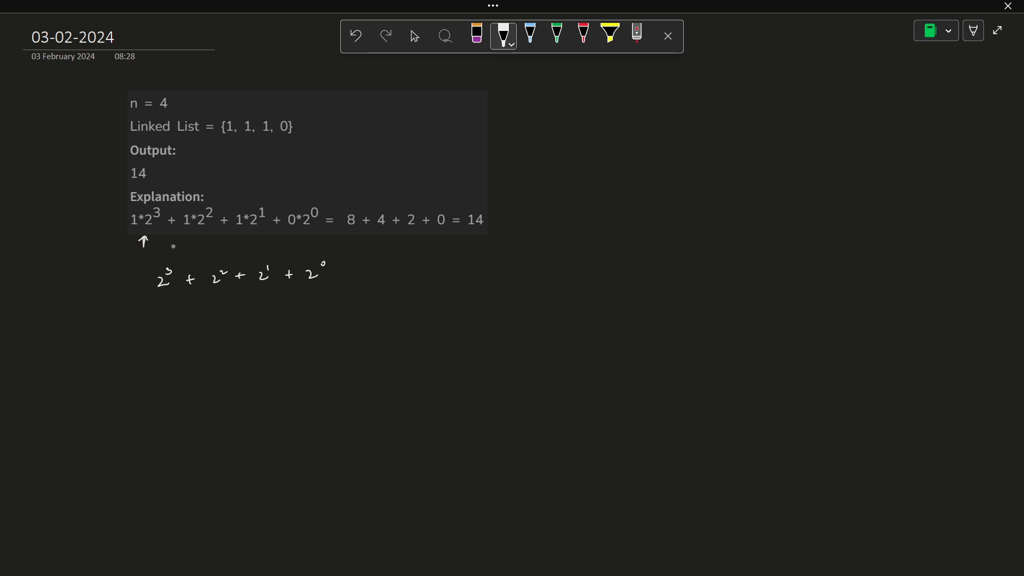
{"action": "mouse_move", "coordinate": [209, 188]}
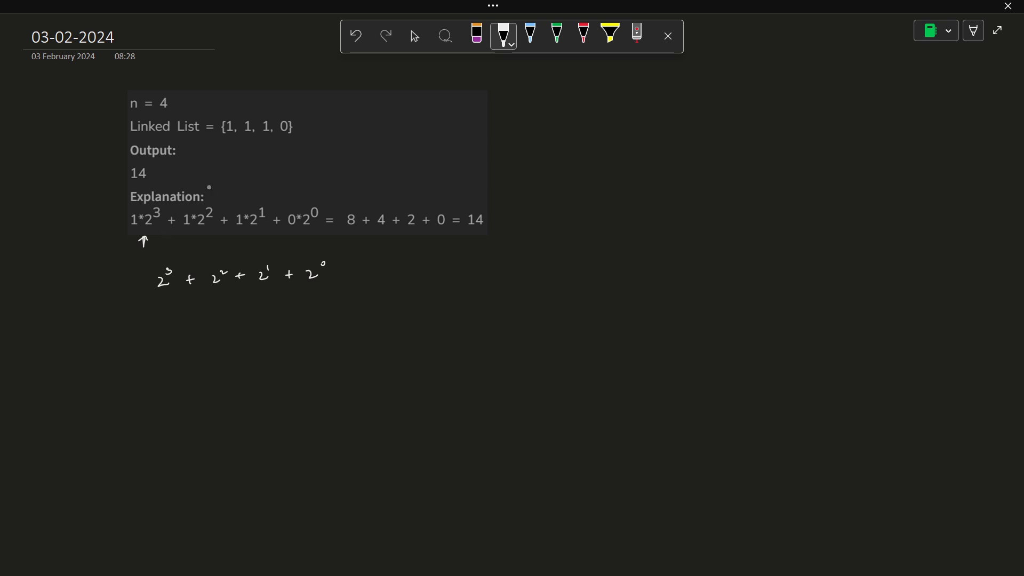
{"action": "left_click", "coordinate": [636, 35]}
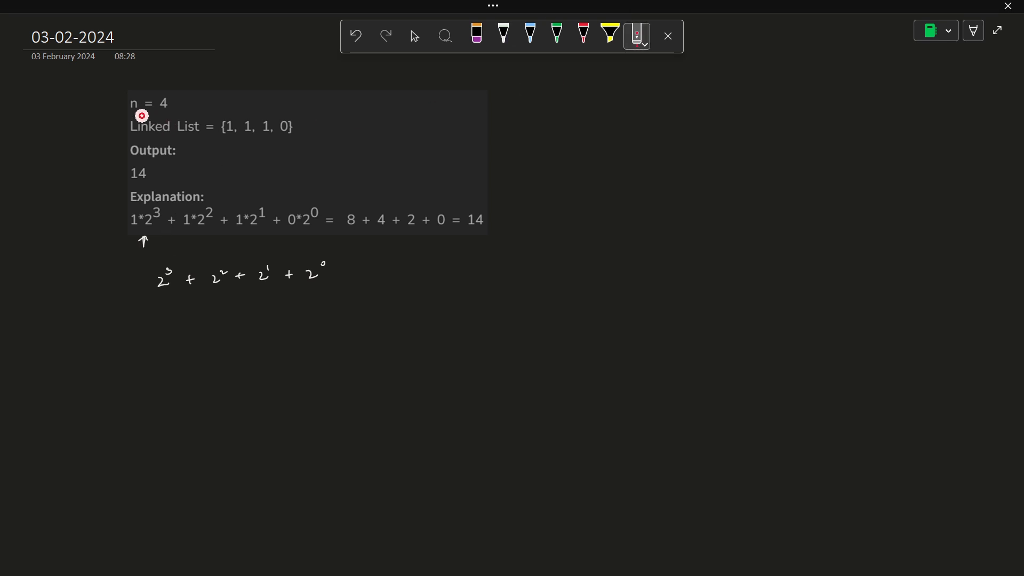
{"action": "left_click", "coordinate": [503, 35]}
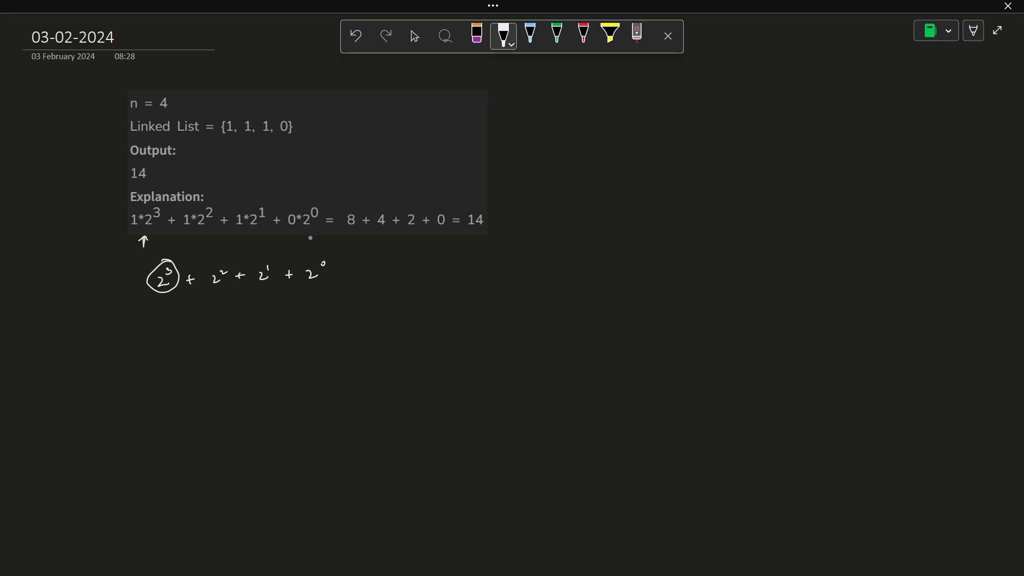
Touch up the ink and add a small arrow above the last list element.
{"action": "left_click", "coordinate": [635, 35]}
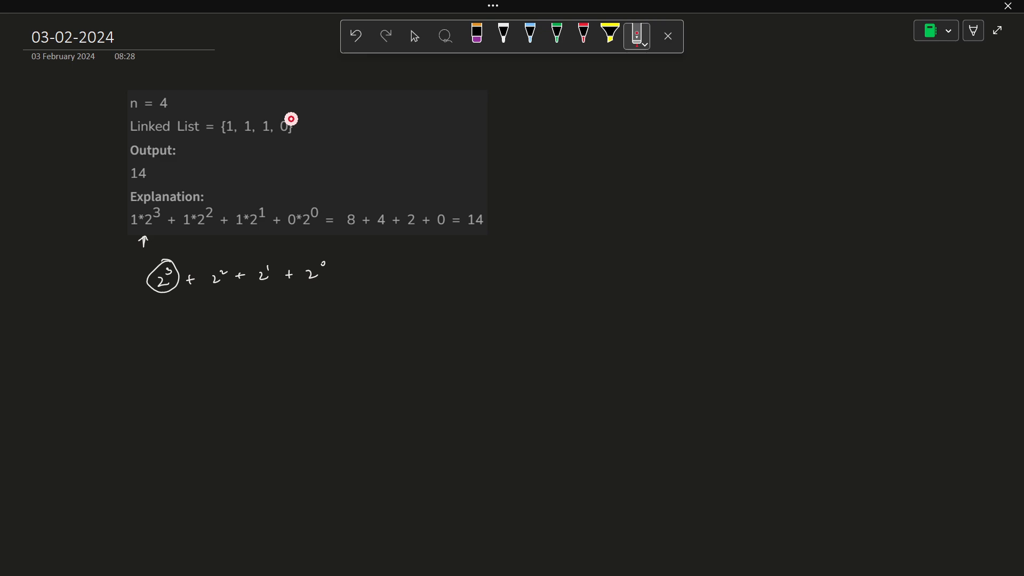
{"action": "left_click", "coordinate": [502, 36]}
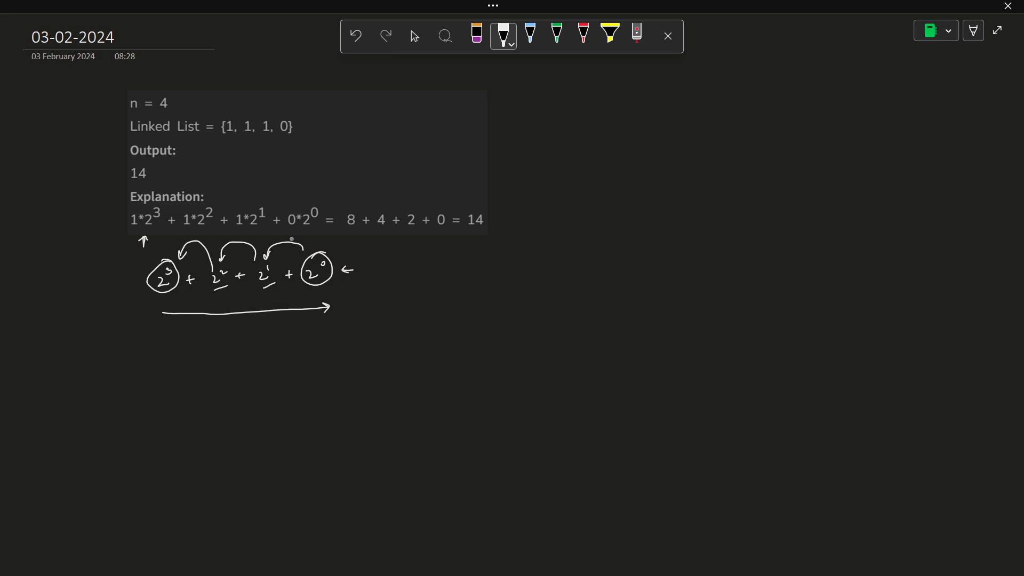
{"action": "mouse_move", "coordinate": [508, 55]}
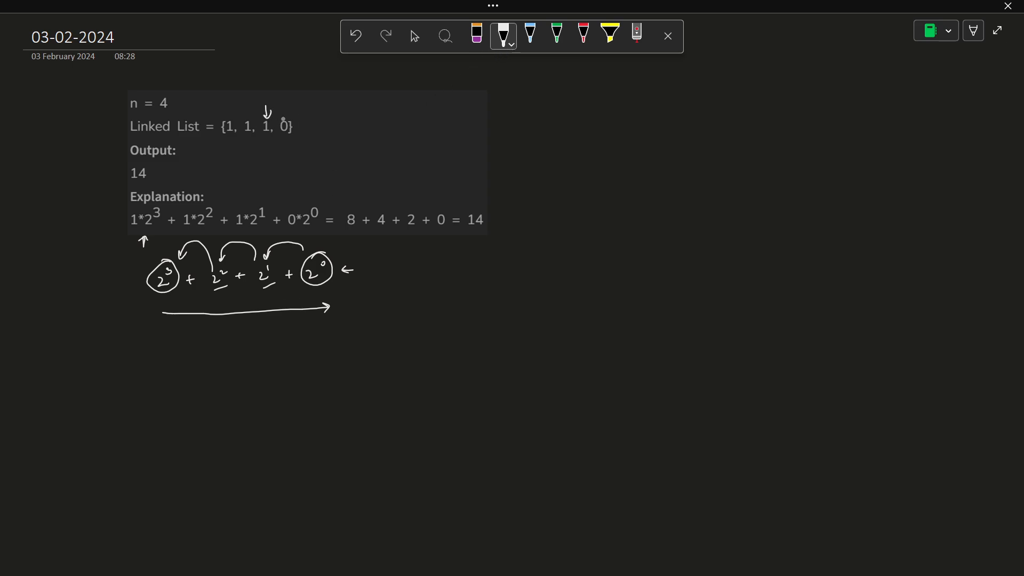
{"action": "left_click_drag", "start_coordinate": [287, 107], "coordinate": [287, 120]}
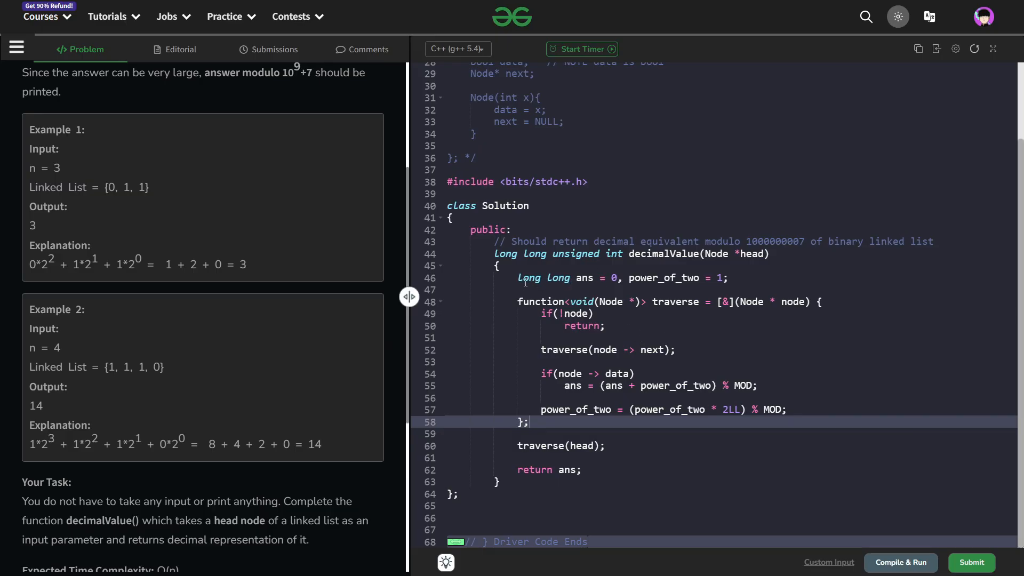
{"action": "double_click", "coordinate": [555, 278]}
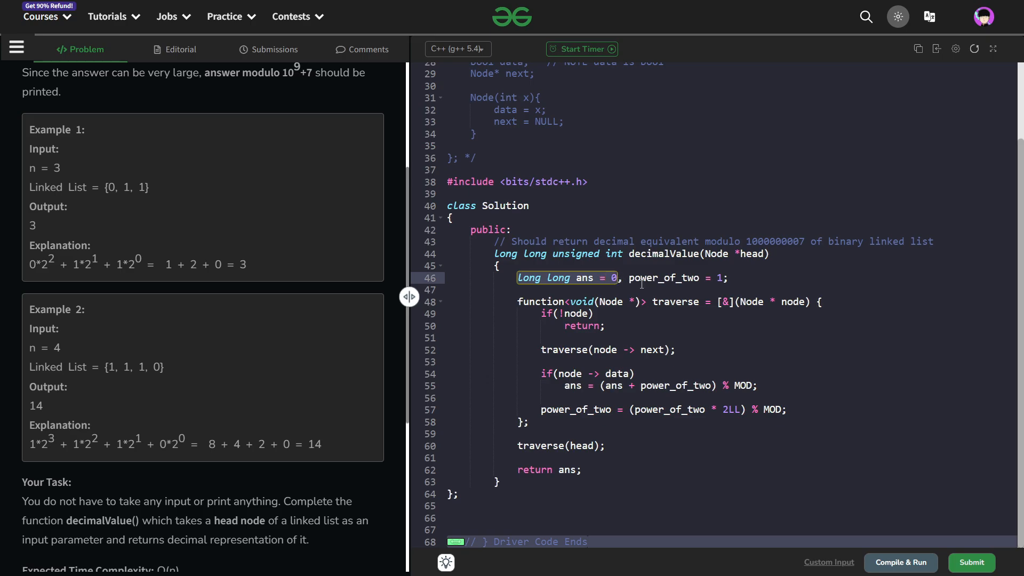
{"action": "double_click", "coordinate": [677, 277]}
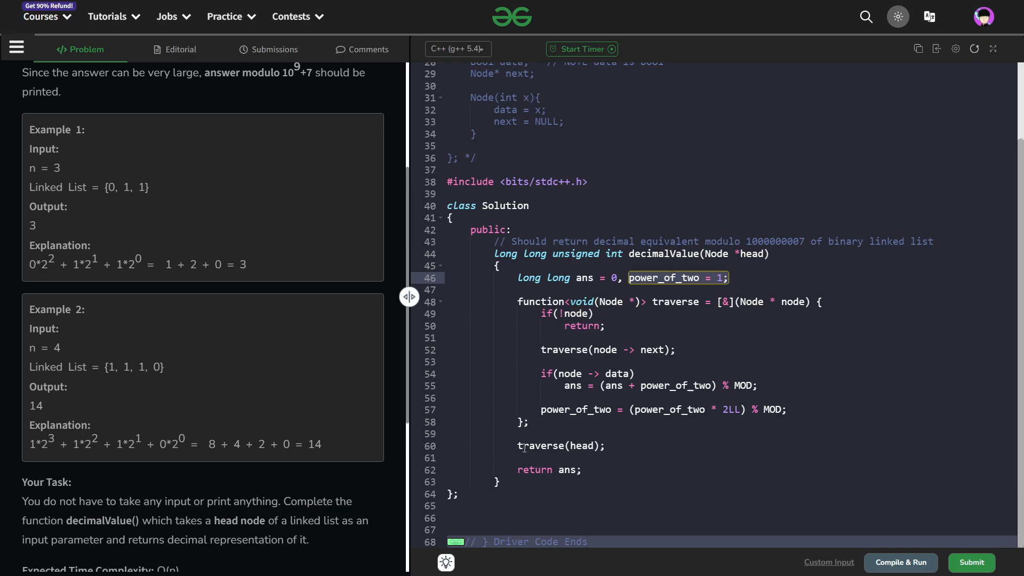
{"action": "left_click", "coordinate": [585, 446]}
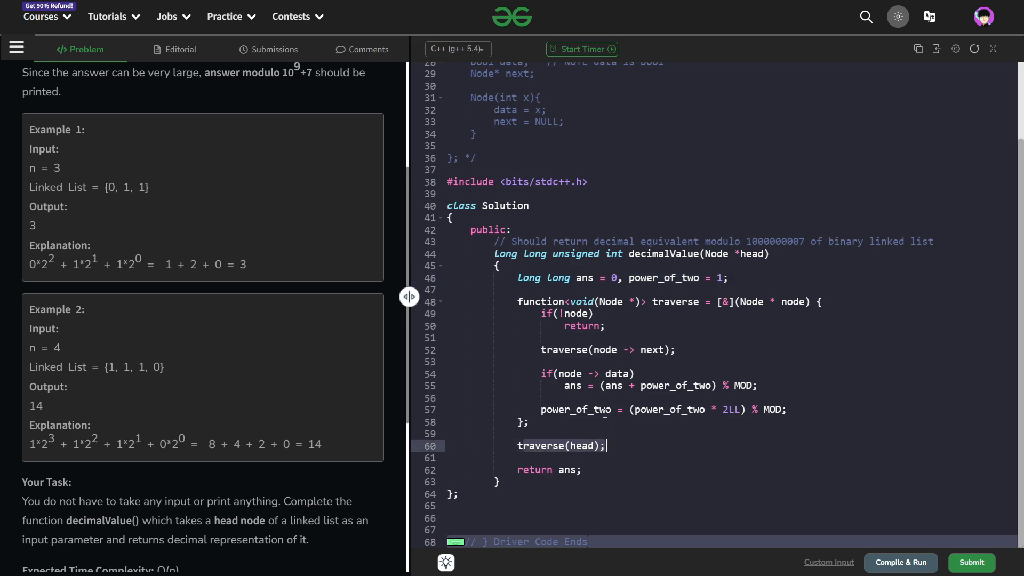
{"action": "left_click", "coordinate": [582, 327]}
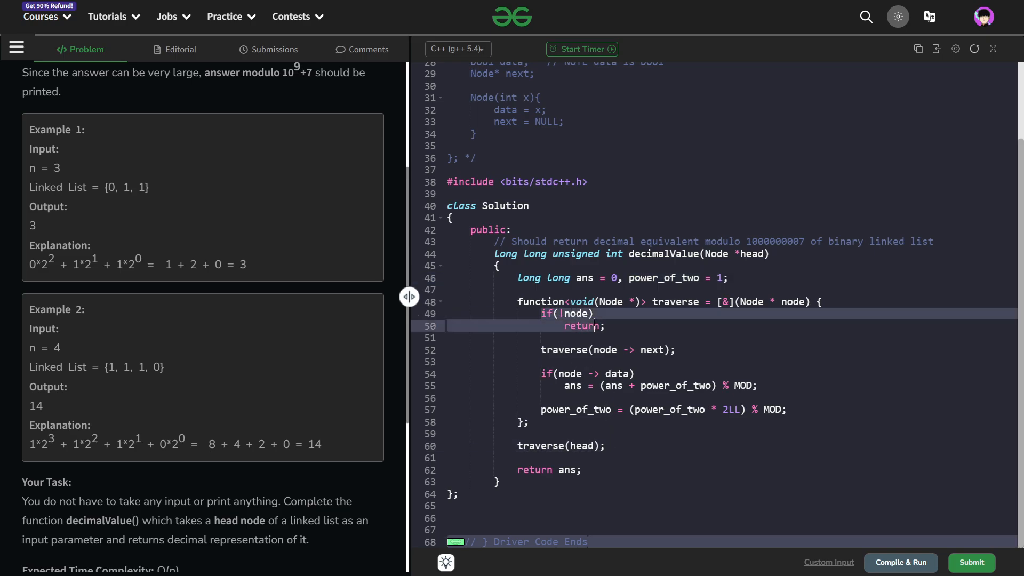
{"action": "mouse_move", "coordinate": [589, 329]}
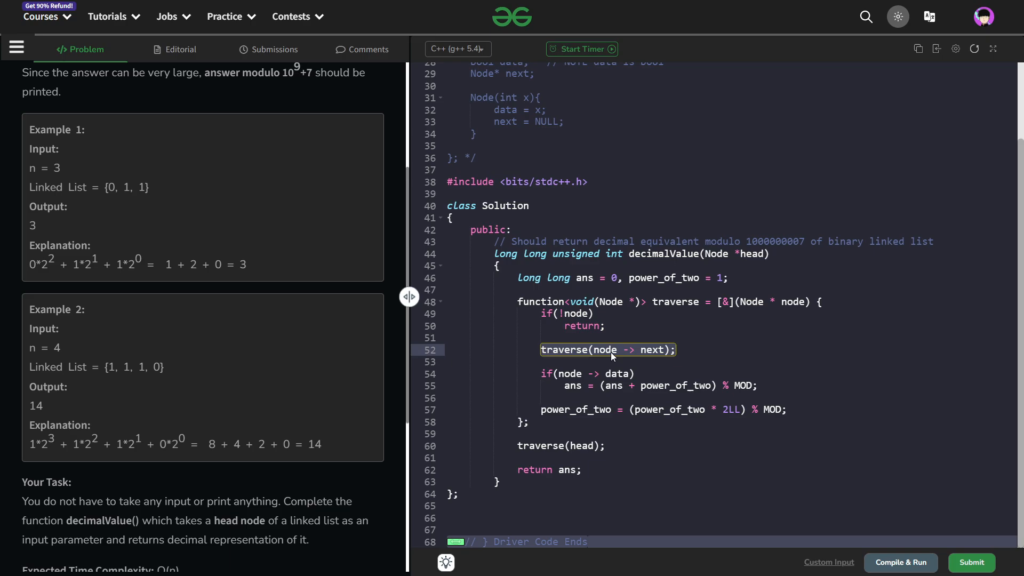
{"action": "mouse_move", "coordinate": [648, 313]}
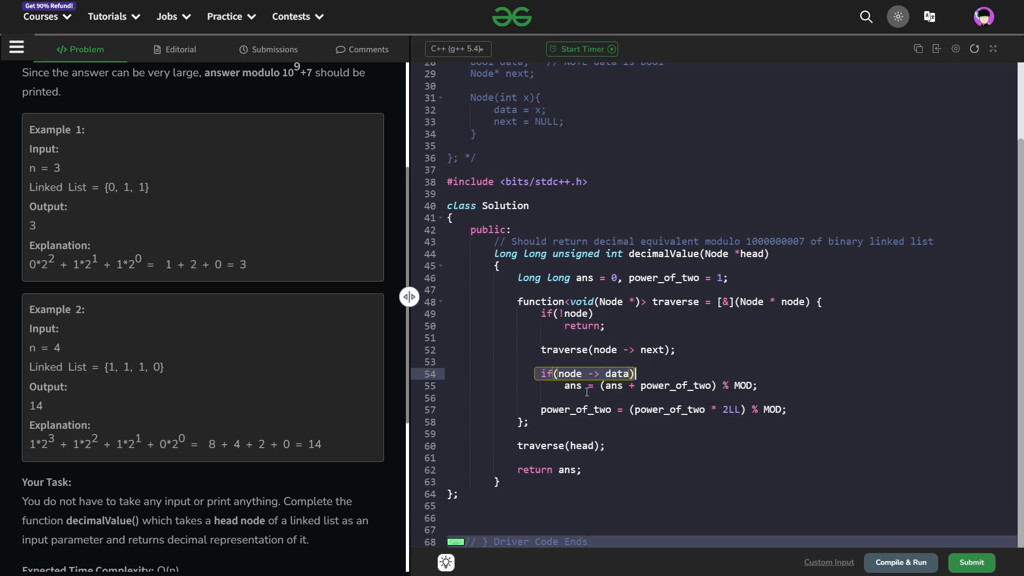
{"action": "left_click", "coordinate": [676, 385]}
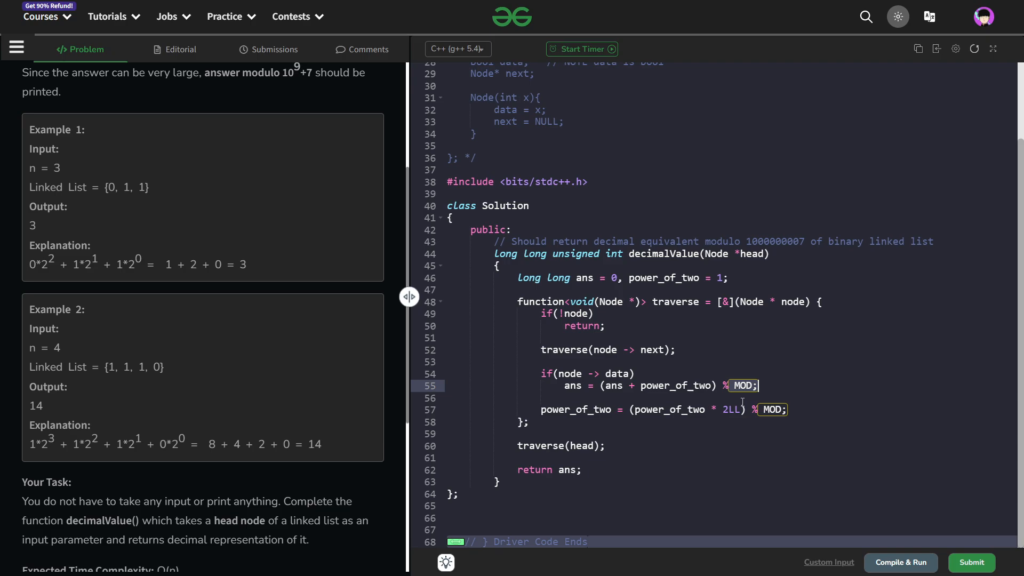
{"action": "left_click", "coordinate": [581, 410]}
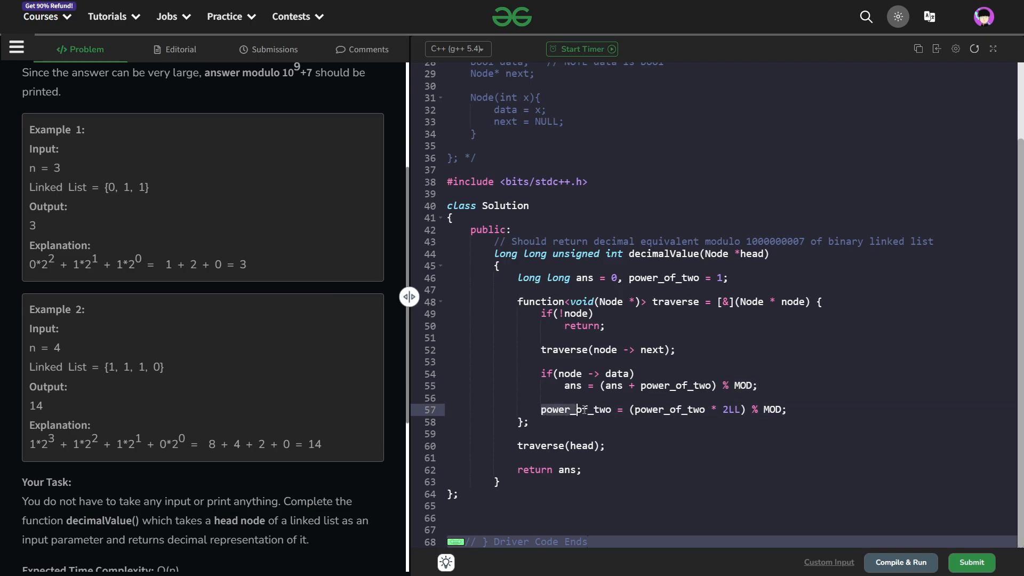
{"action": "double_click", "coordinate": [729, 410]}
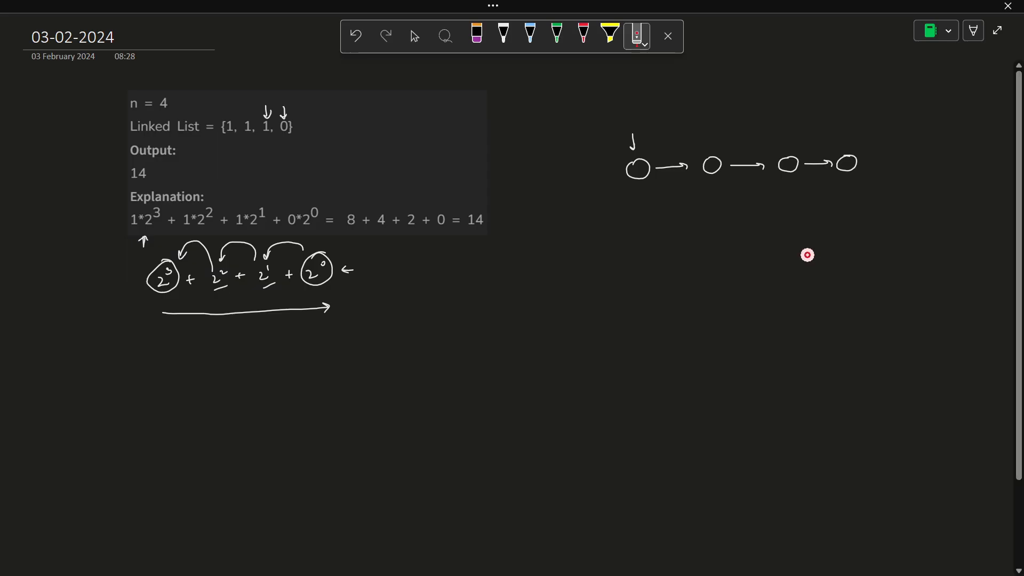
Sketch the four-node list with powers of two and back arrows in white, briefly marking in red.
{"action": "left_click", "coordinate": [503, 35]}
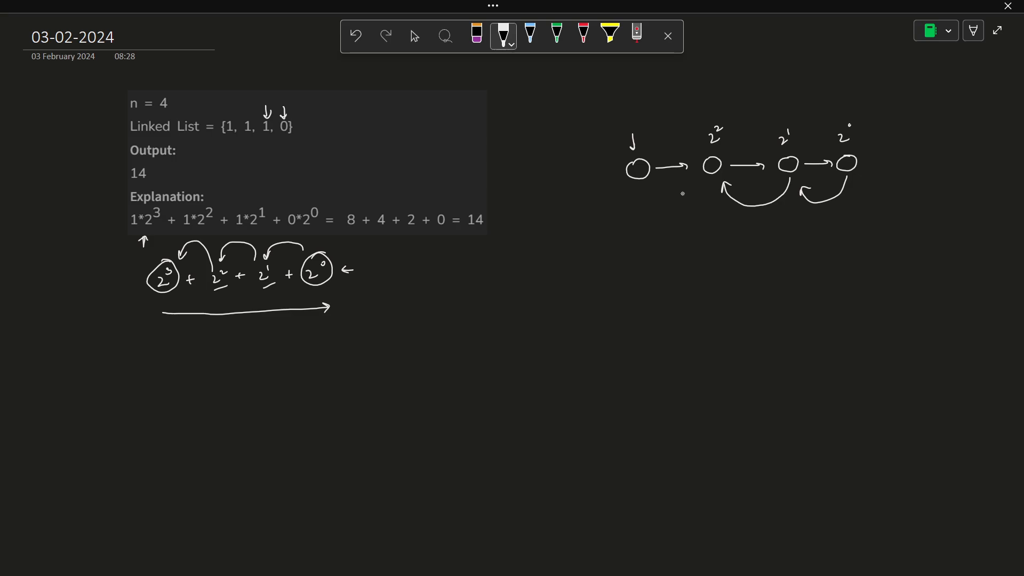
{"action": "mouse_move", "coordinate": [688, 234]}
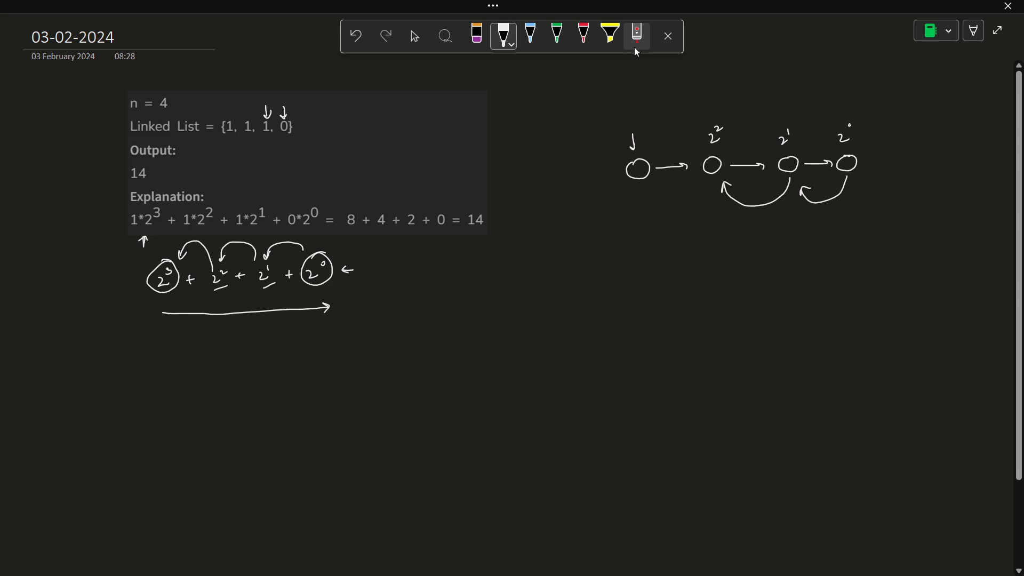
{"action": "left_click", "coordinate": [636, 35]}
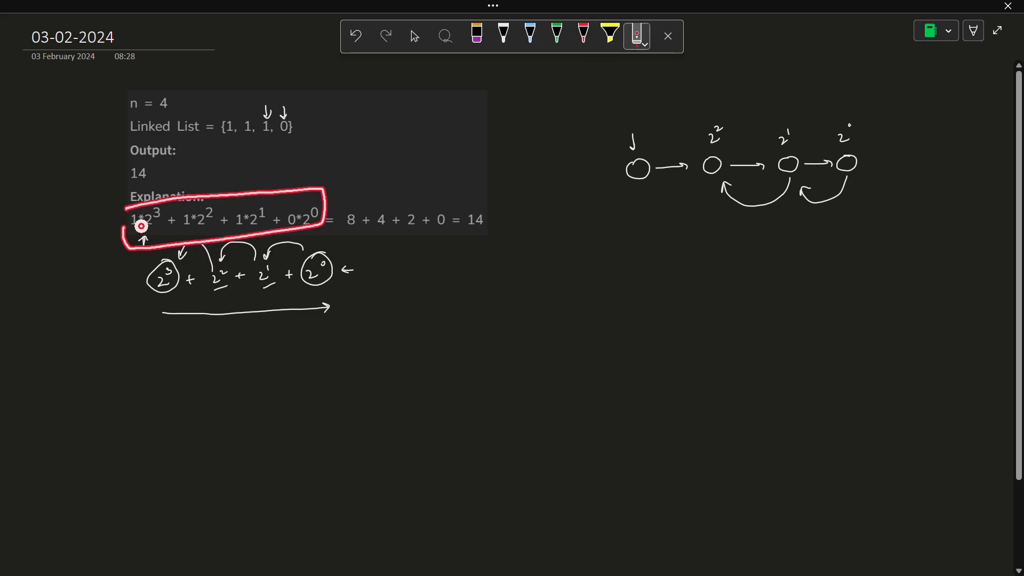
{"action": "left_click", "coordinate": [503, 35]}
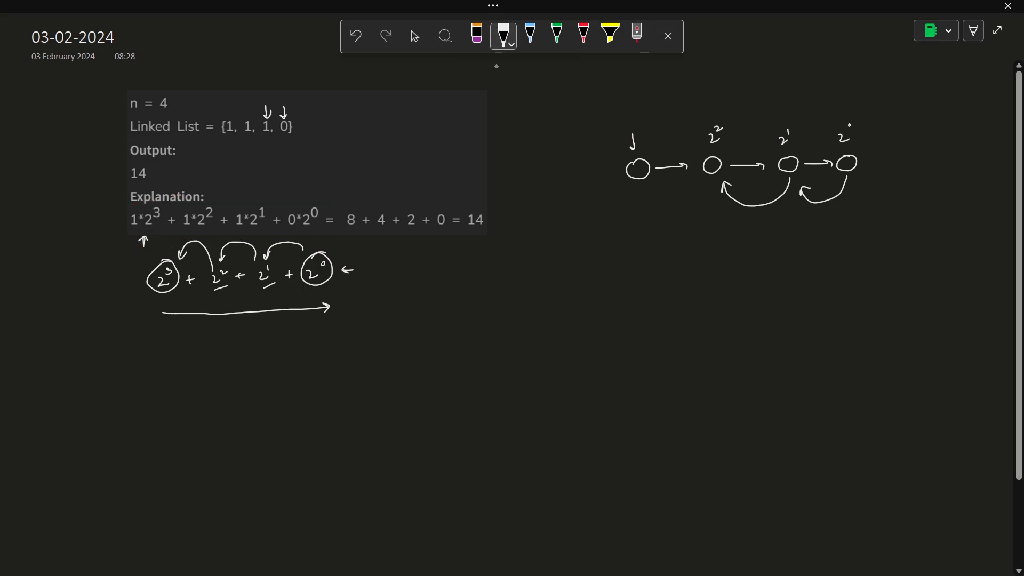
{"action": "mouse_move", "coordinate": [708, 223]}
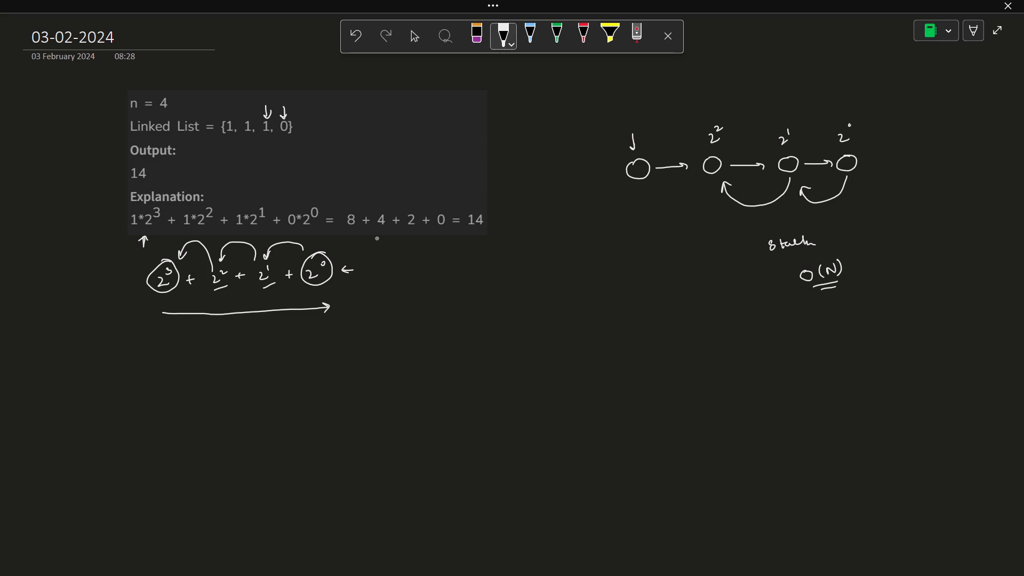
Underline the explanation's power terms in red, then handwrite ans ⇒ 1 and 0 × 2 in white.
{"action": "left_click", "coordinate": [636, 35]}
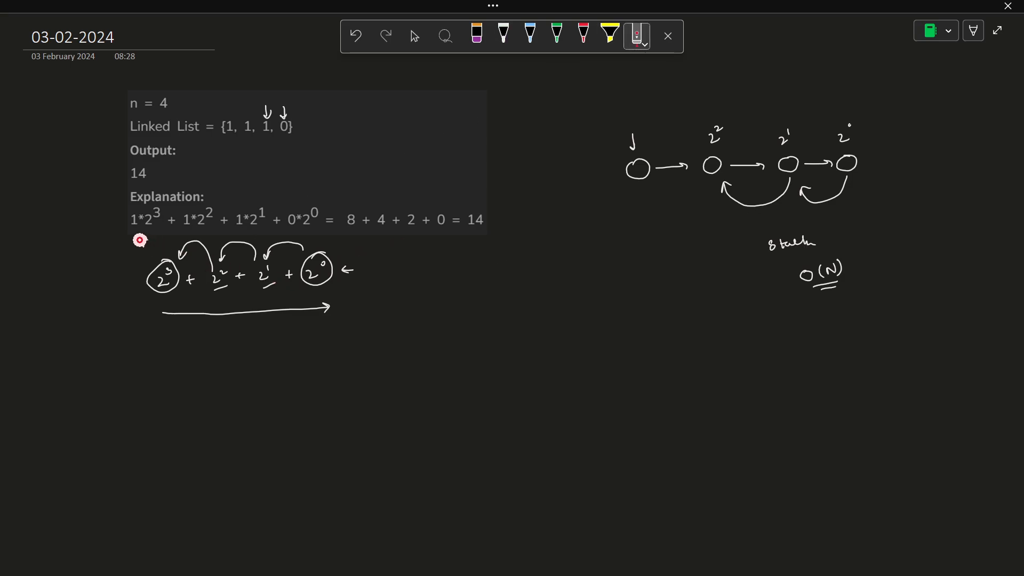
{"action": "left_click_drag", "start_coordinate": [141, 237], "coordinate": [324, 234]}
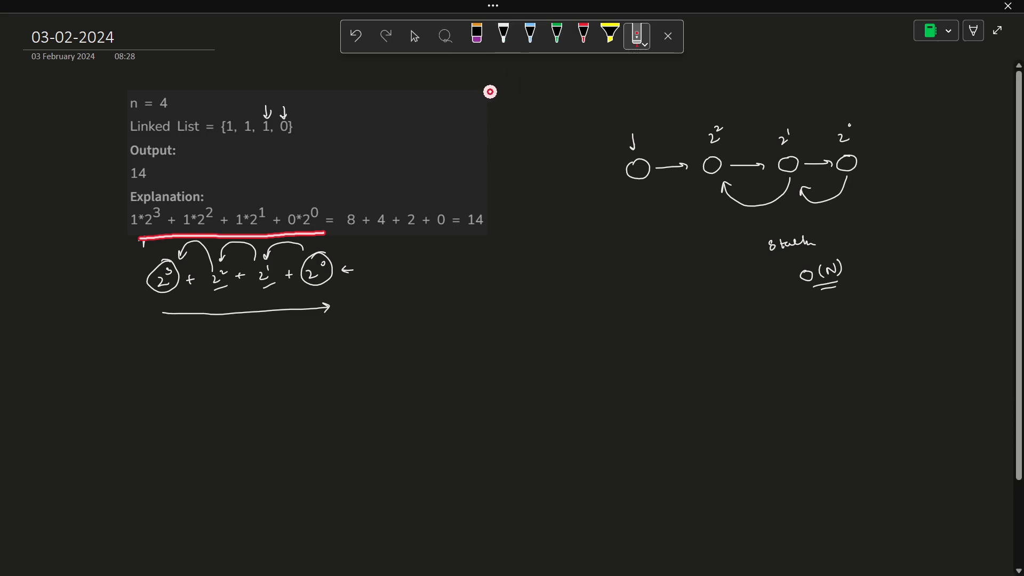
{"action": "left_click", "coordinate": [502, 35]}
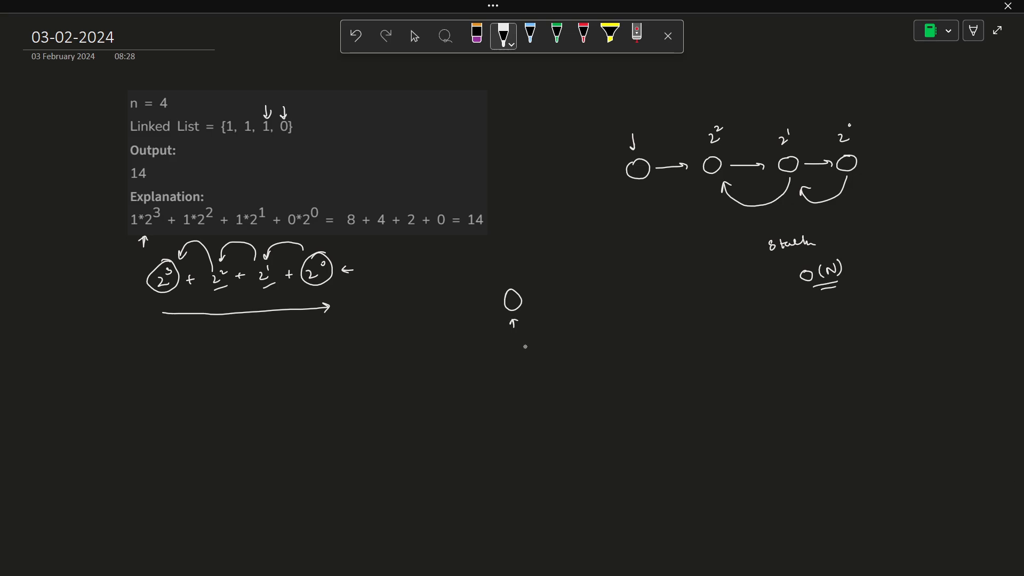
{"action": "mouse_move", "coordinate": [551, 363]}
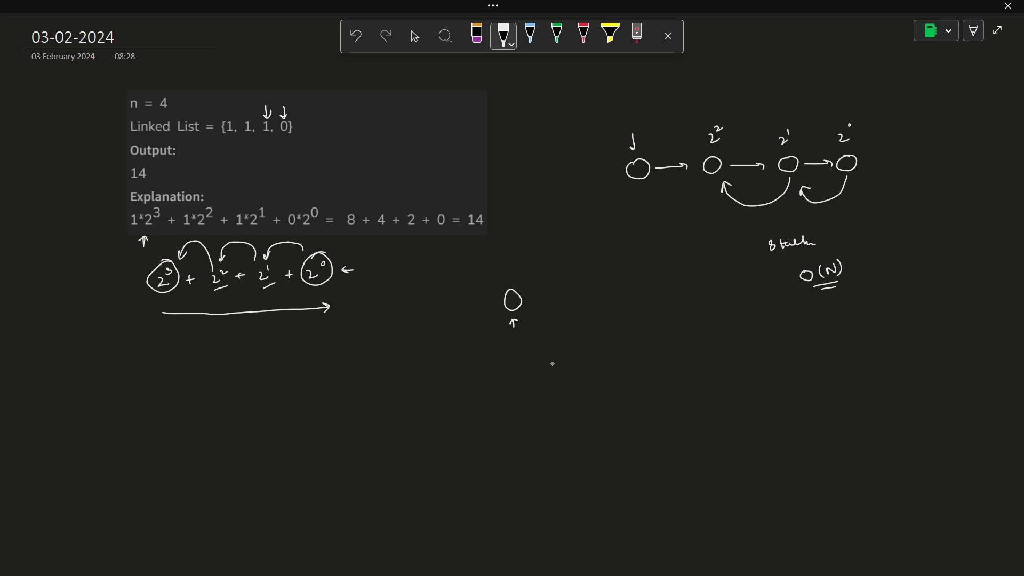
{"action": "mouse_move", "coordinate": [525, 371]}
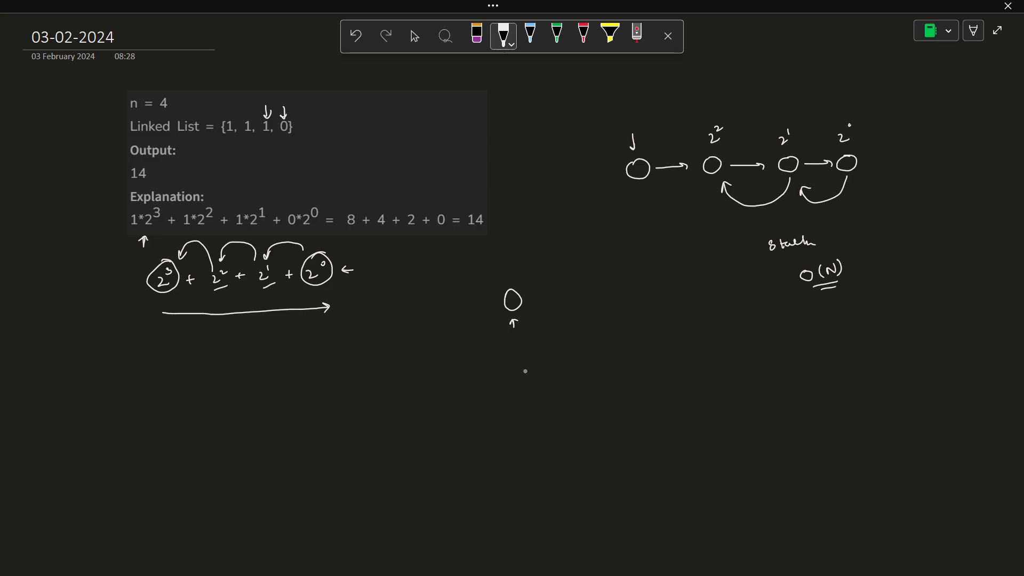
{"action": "mouse_move", "coordinate": [572, 353]}
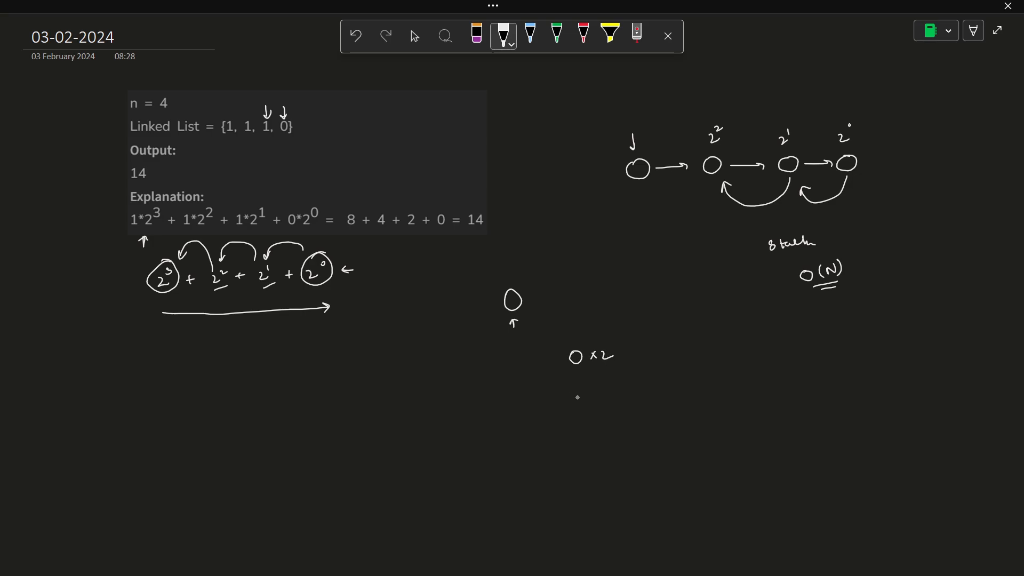
{"action": "mouse_move", "coordinate": [537, 391]}
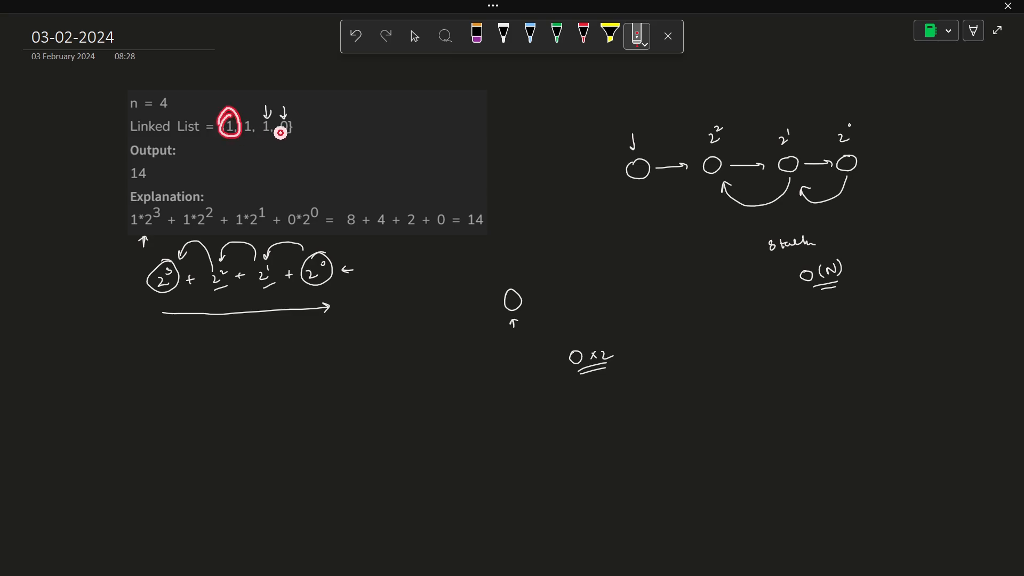
{"action": "left_click", "coordinate": [502, 35]}
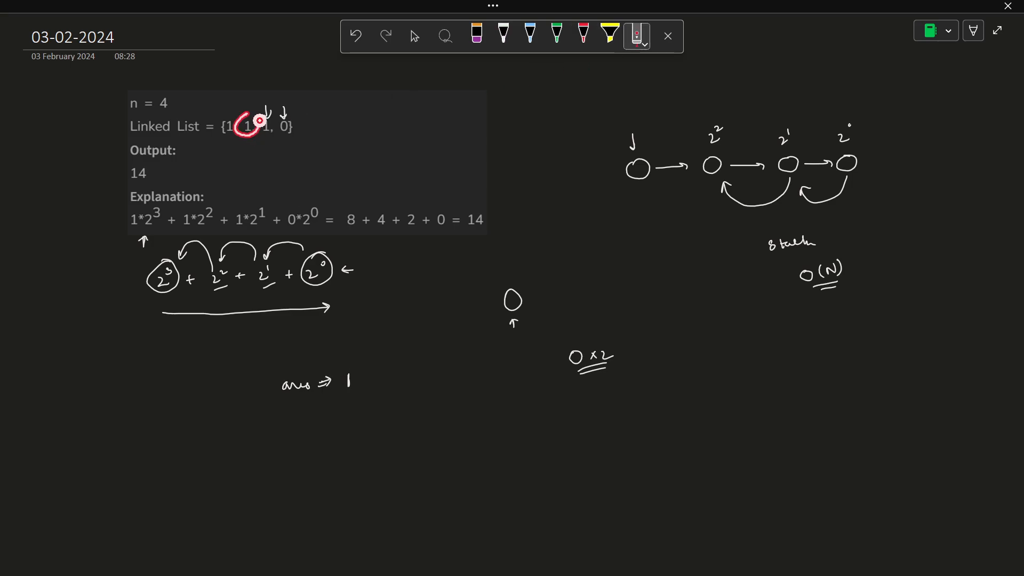
{"action": "mouse_move", "coordinate": [444, 235]}
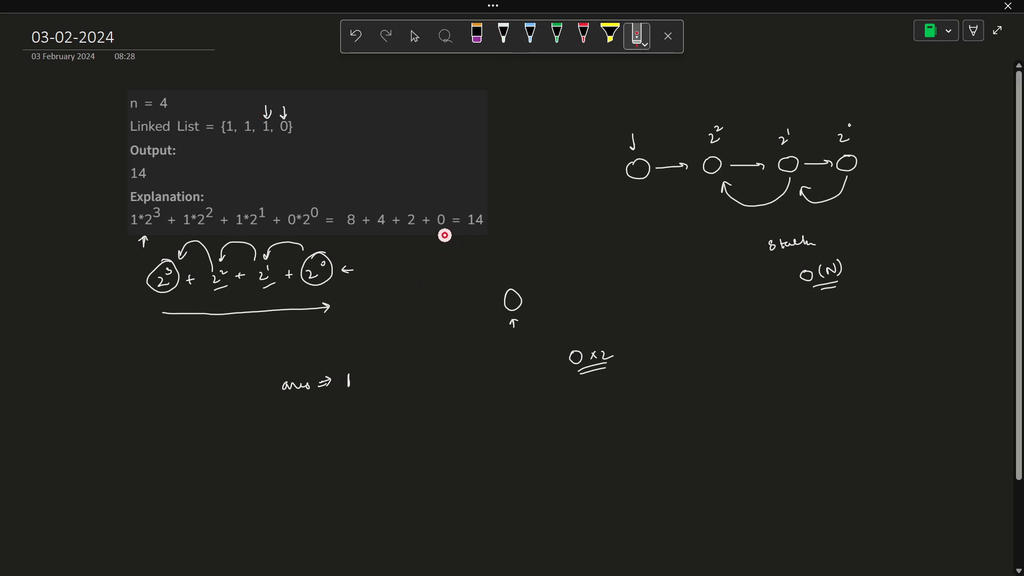
Circle ans ⇒ 1 in white ink and sketch the 1, 0 → 11 example beneath it.
{"action": "left_click", "coordinate": [502, 35]}
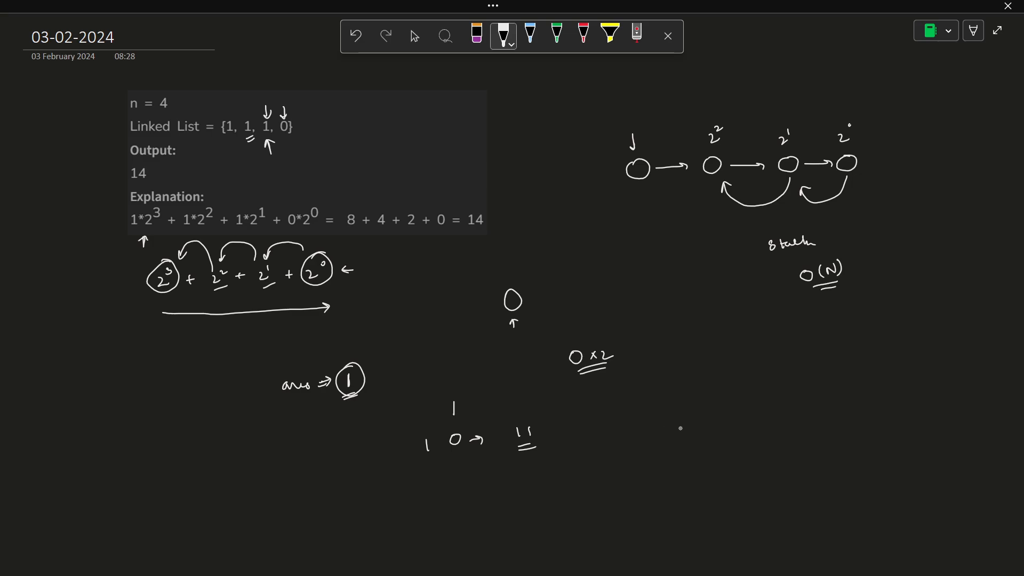
{"action": "mouse_move", "coordinate": [665, 422]}
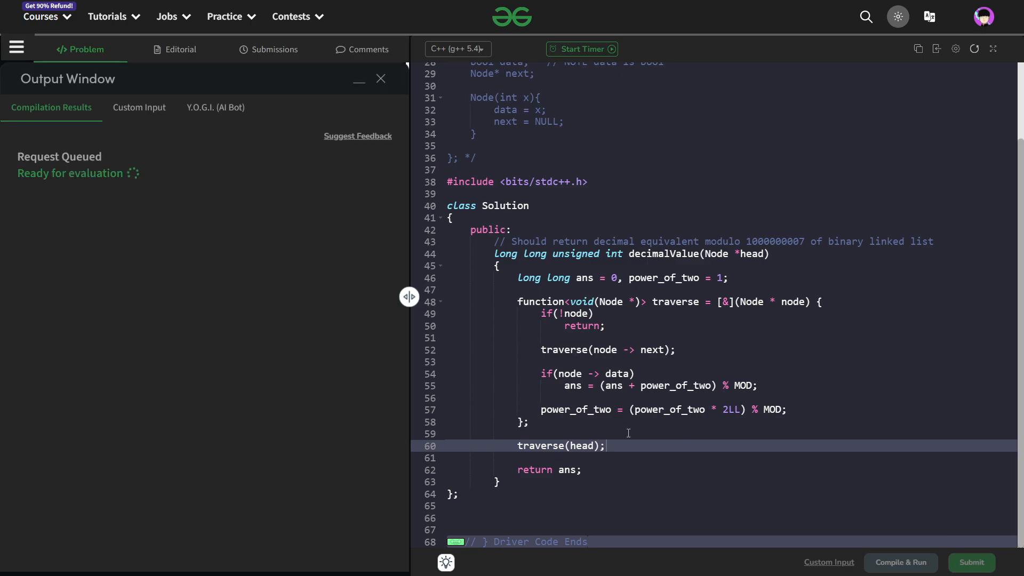
{"action": "mouse_move", "coordinate": [647, 420]}
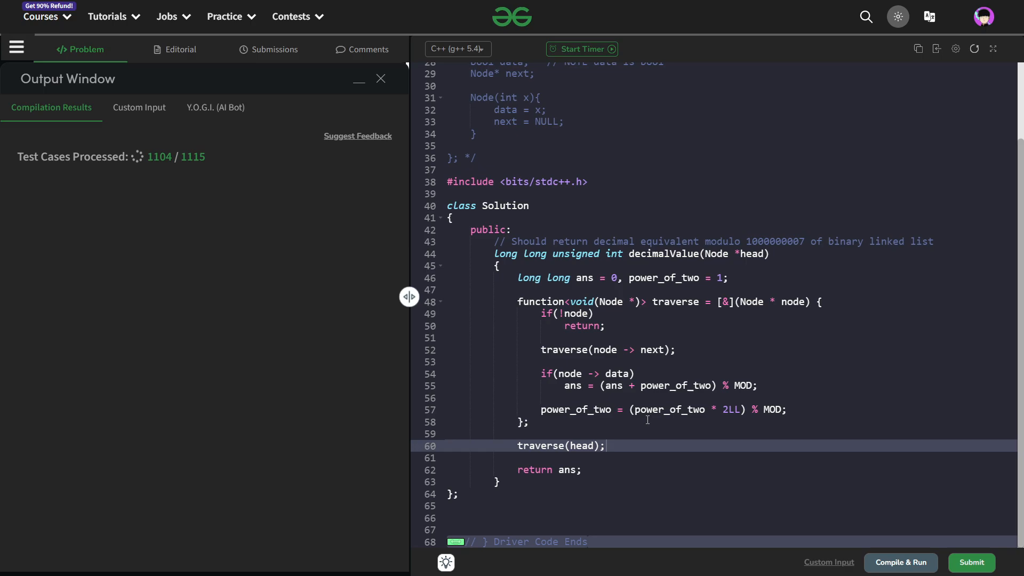
Review the accepted recursive submission (1115/1115 passed) and dismiss the Output Window.
{"action": "left_click", "coordinate": [971, 562]}
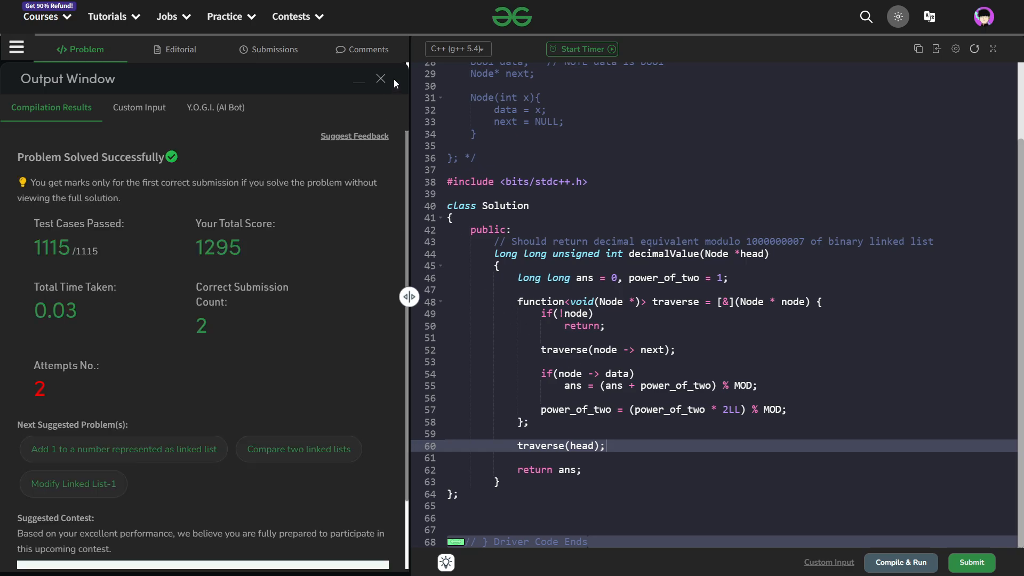
{"action": "left_click", "coordinate": [381, 78]}
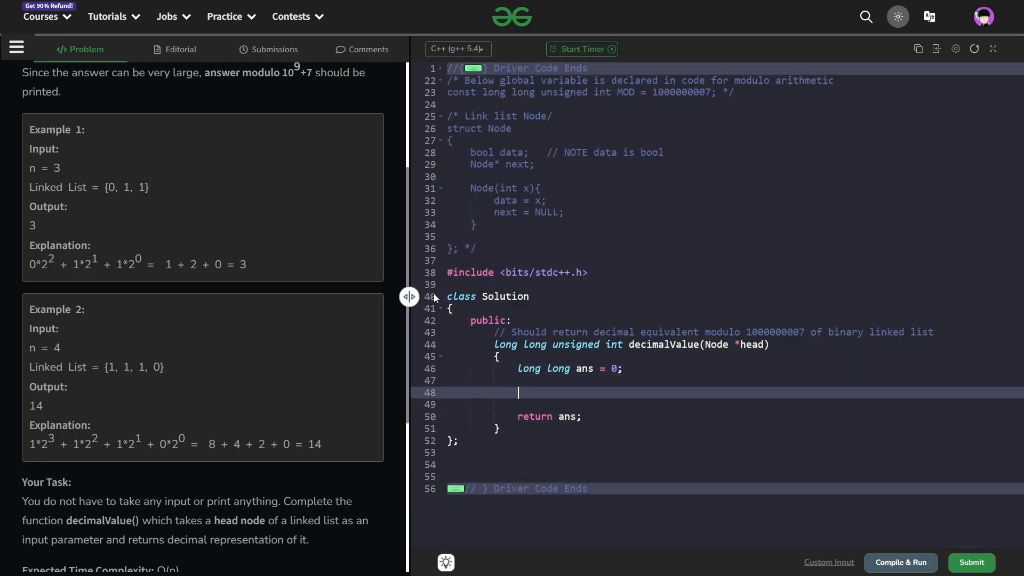
Write while(head) with ans = (ans * 2LL) % MOD inside the loop.
{"action": "type", "text": "while(head){"}
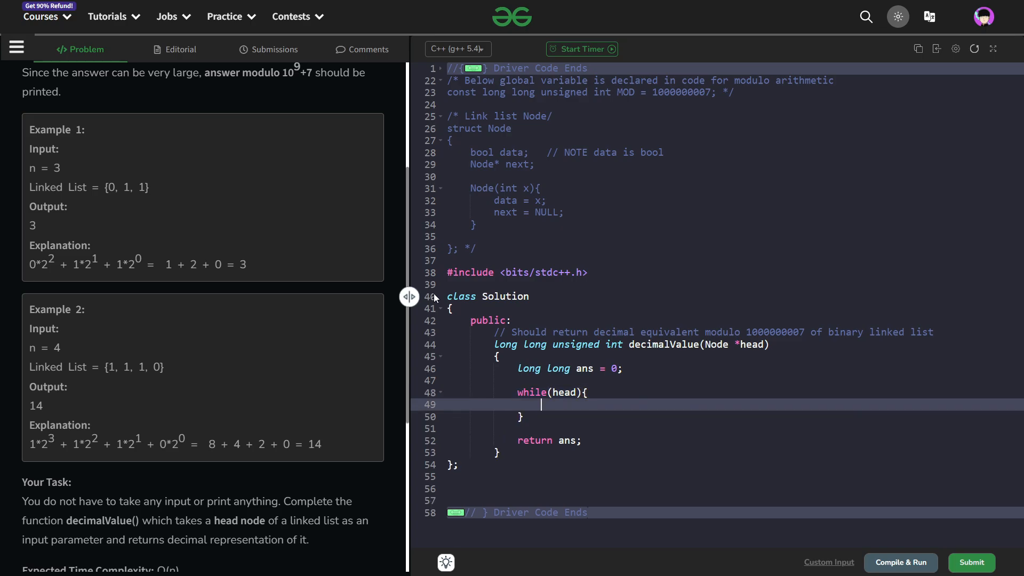
{"action": "type", "text": "ans"}
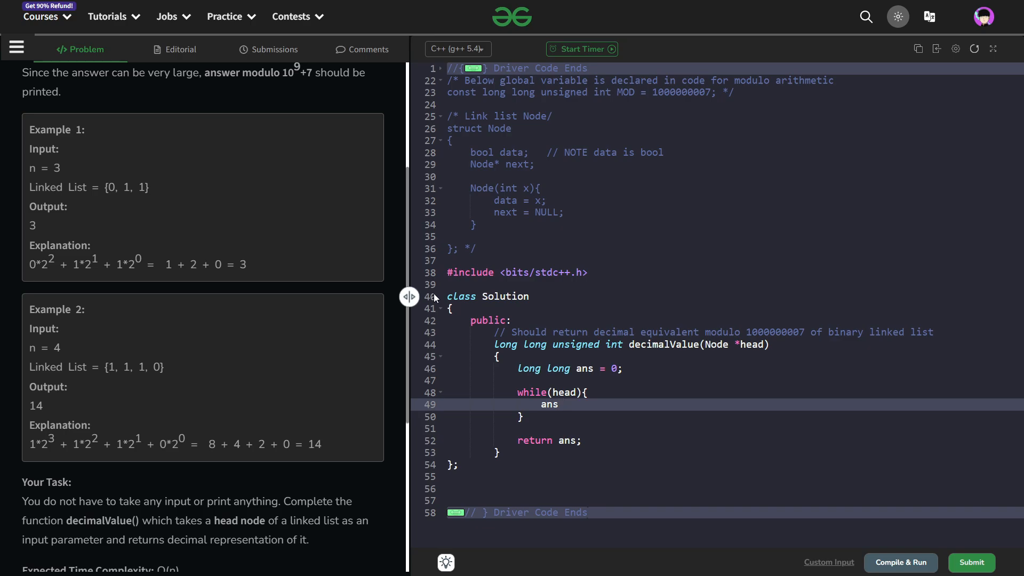
{"action": "type", "text": "= (ans * 2)"}
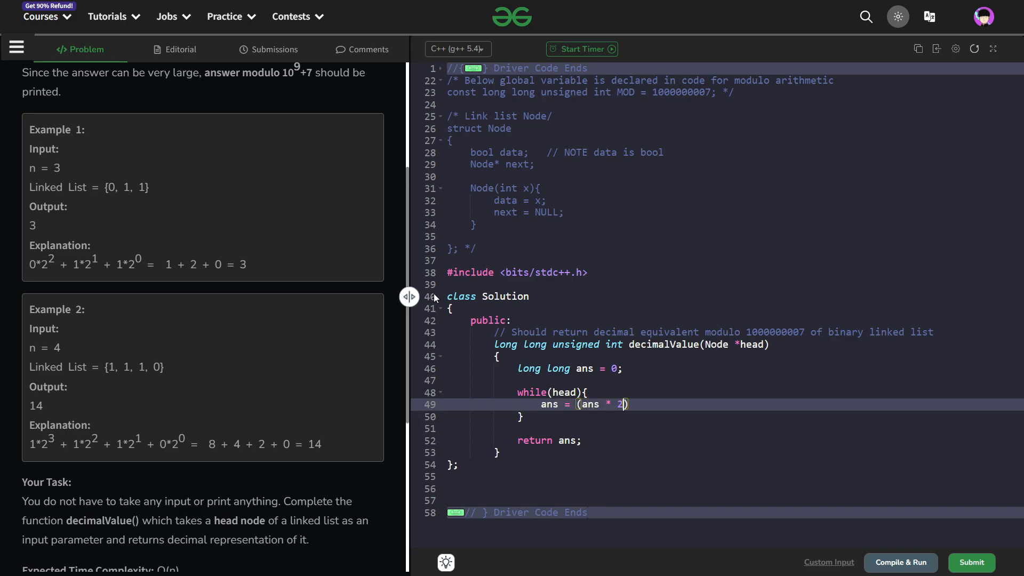
{"action": "type", "text": "LL) % M"}
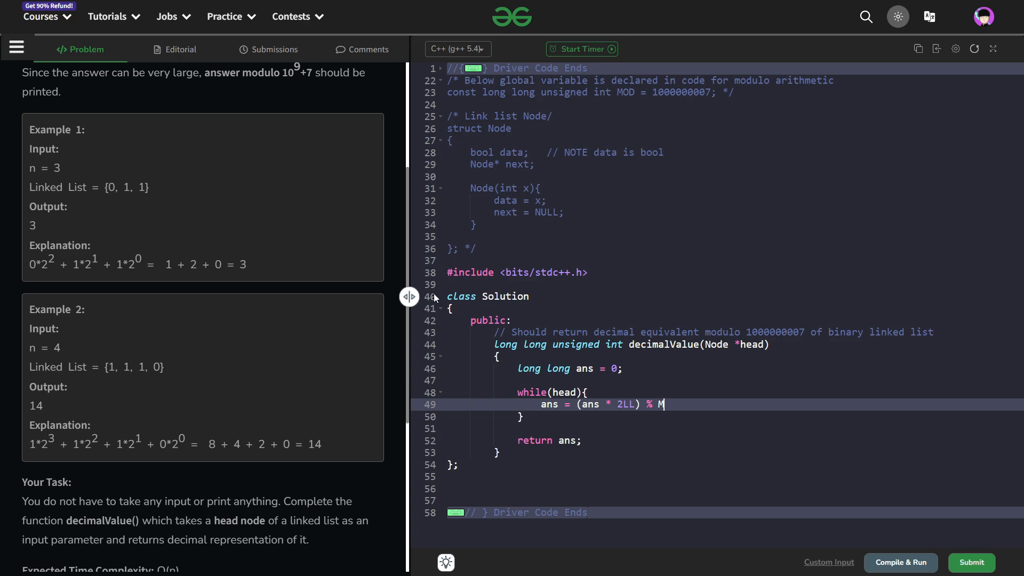
{"action": "type", "text": "OD;"}
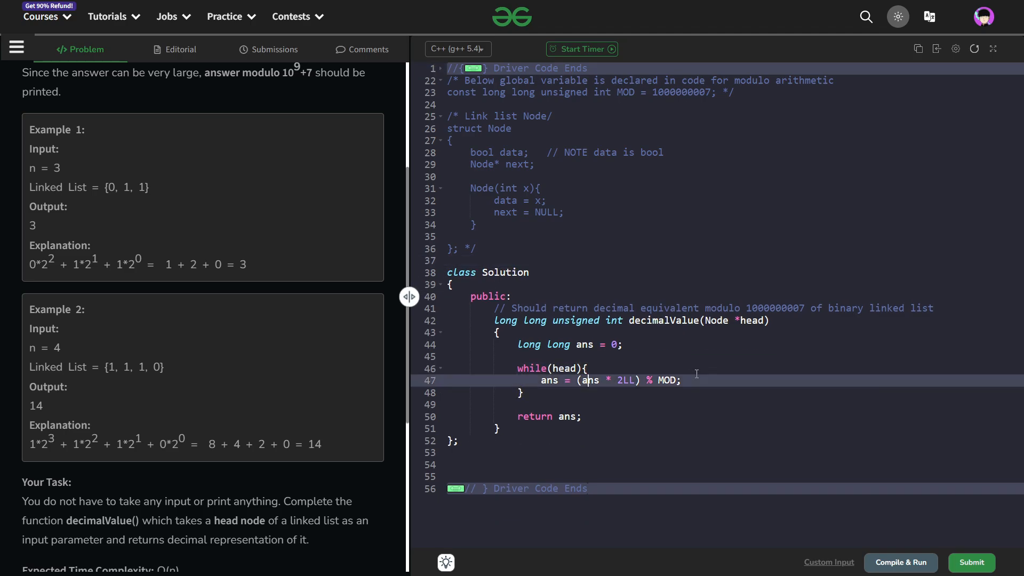
Add ans = (ans + head->data) % MOD; and head = head->next; to finish the loop.
{"action": "type", "text": "ans = (ans + head -> da)"}
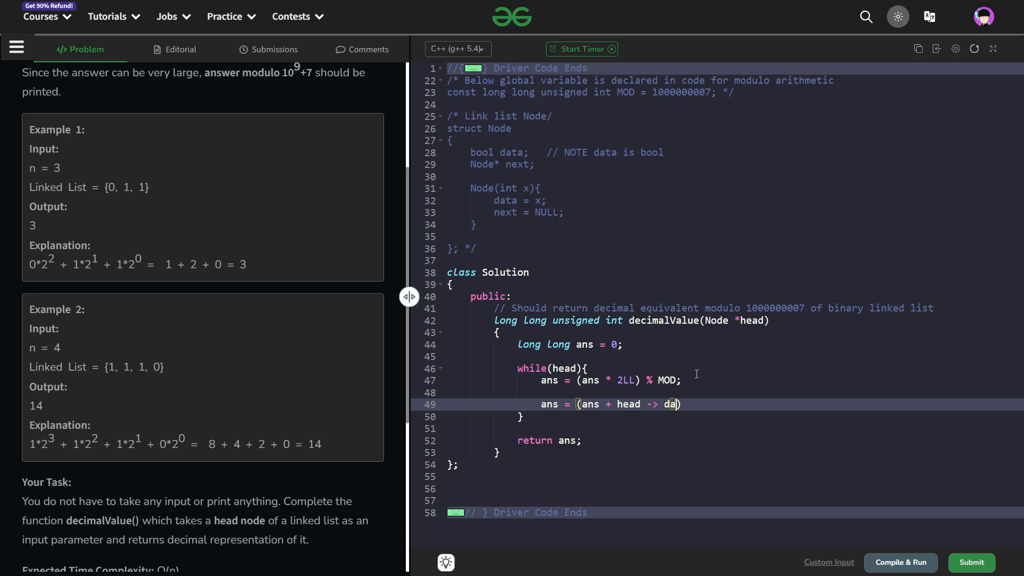
{"action": "type", "text": "ta) %"}
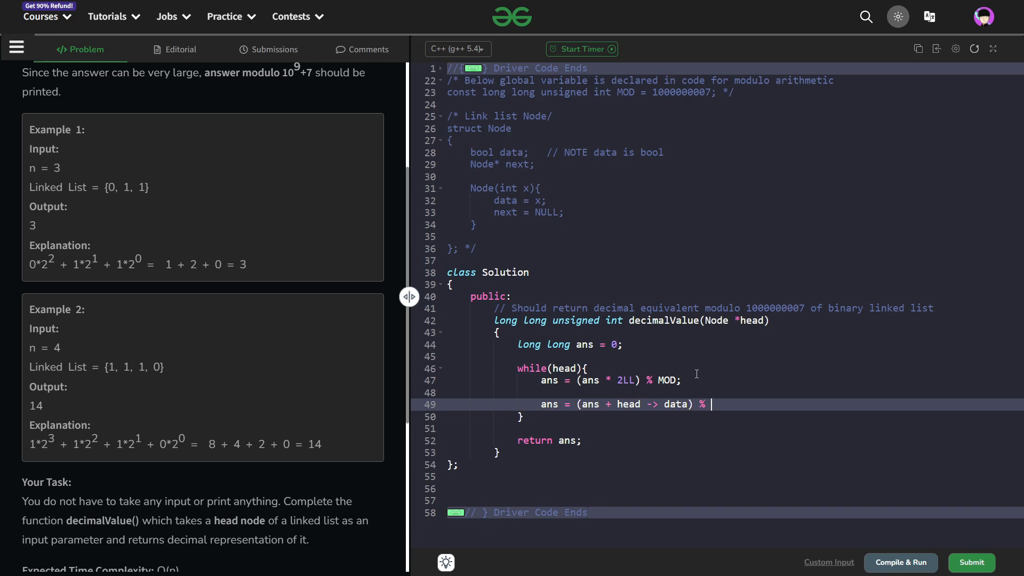
{"action": "type", "text": "MOD;"}
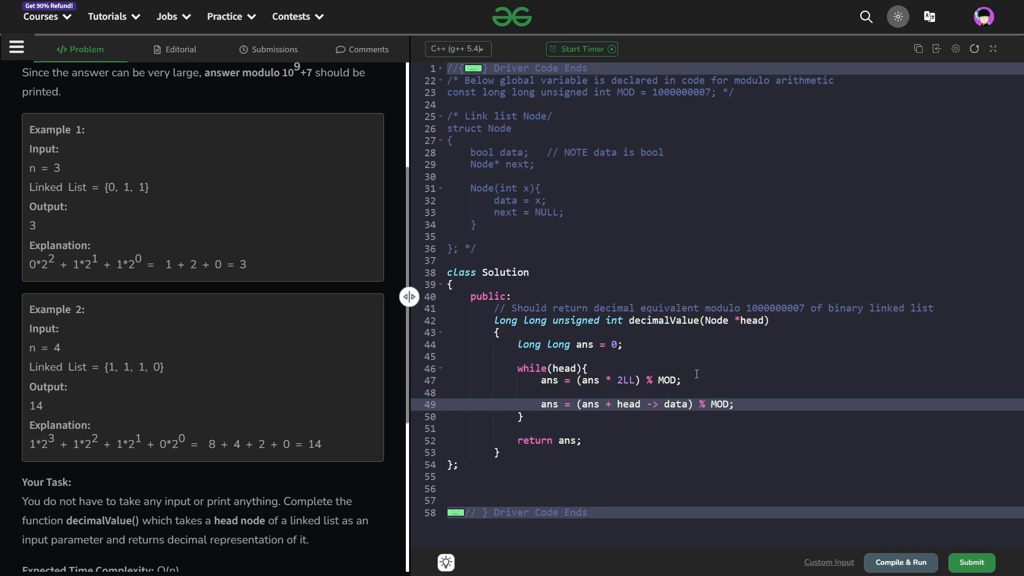
{"action": "key", "text": "Enter"}
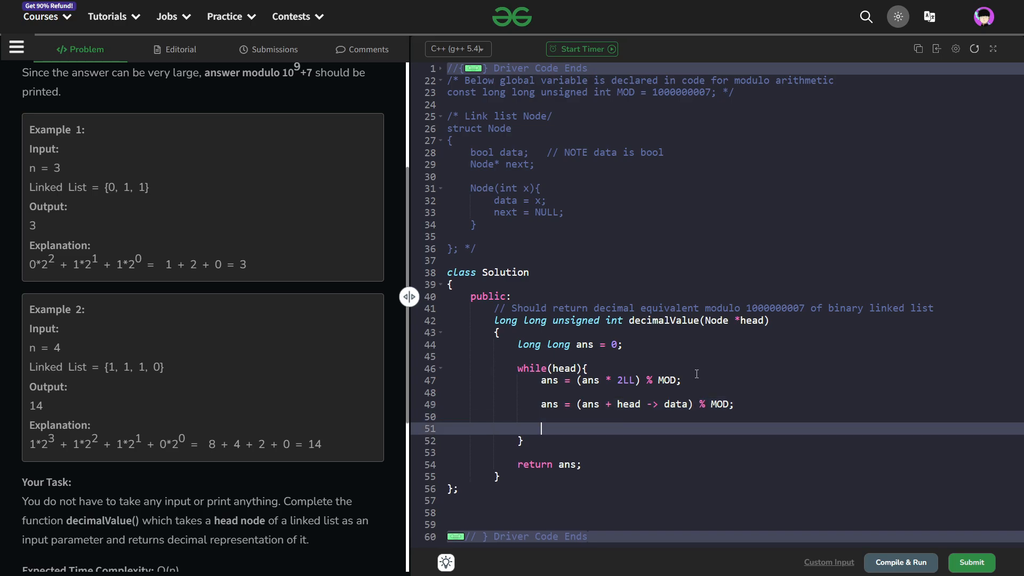
{"action": "type", "text": "head = head ->"}
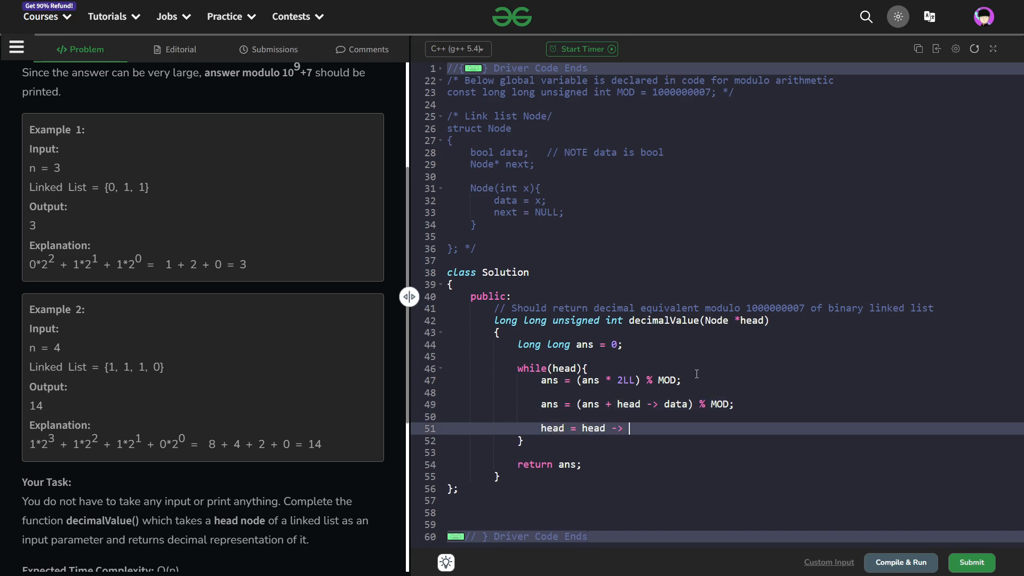
{"action": "type", "text": "next;"}
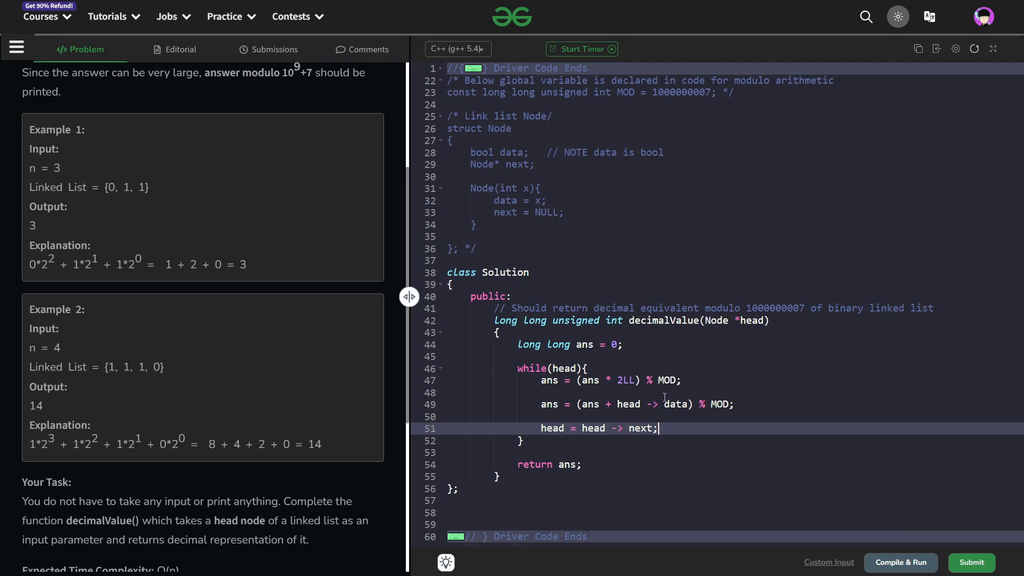
{"action": "mouse_move", "coordinate": [550, 360]}
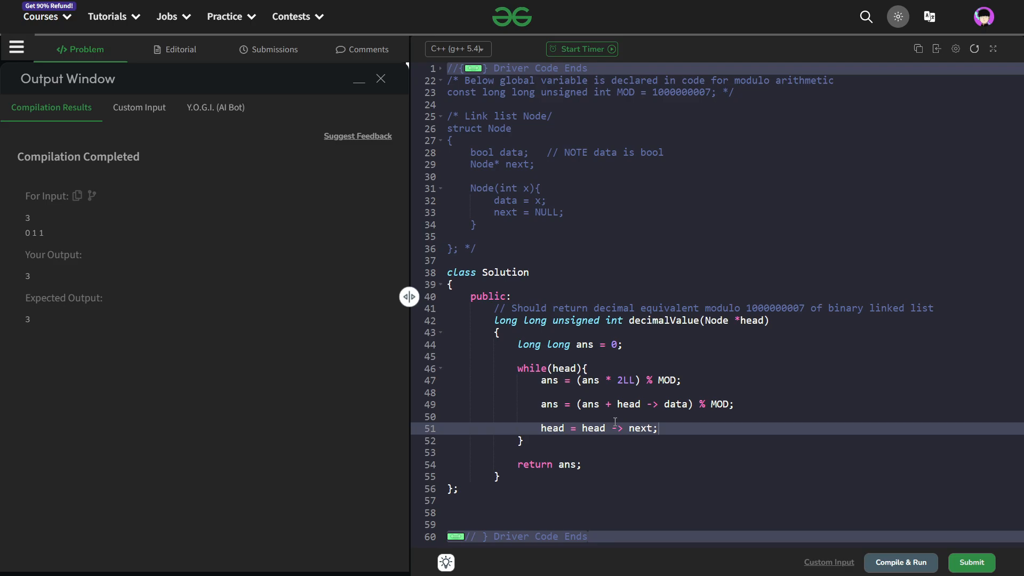
{"action": "mouse_move", "coordinate": [840, 555]}
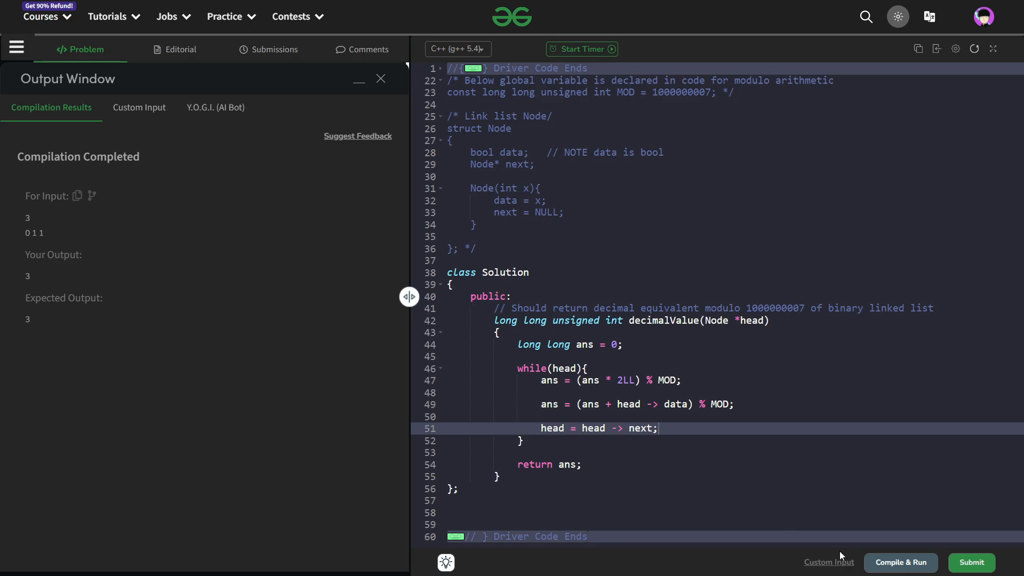
Submit the iterative solution, see all 1115 tests pass, and dismiss the results.
{"action": "left_click", "coordinate": [971, 562]}
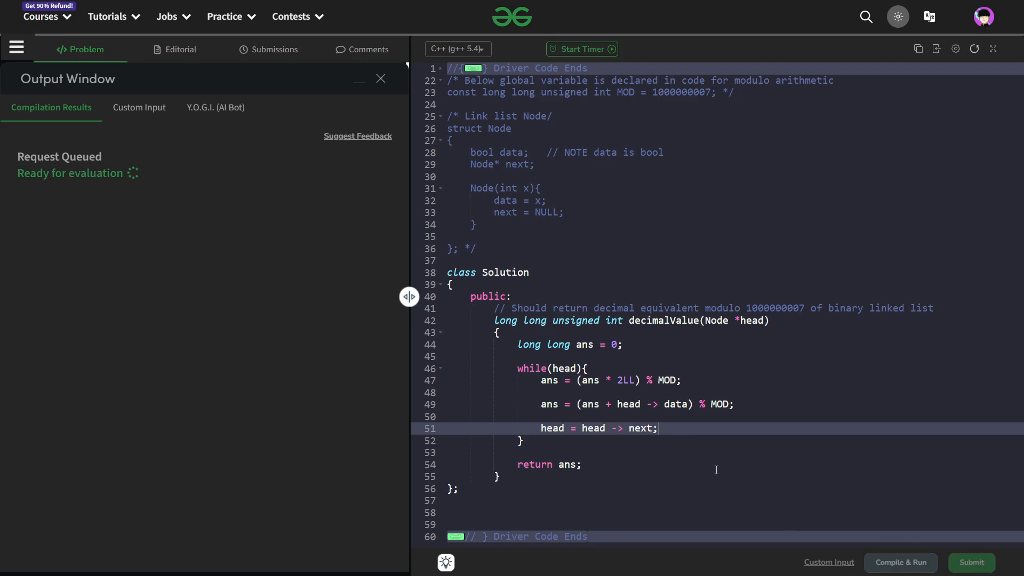
{"action": "mouse_move", "coordinate": [629, 415]}
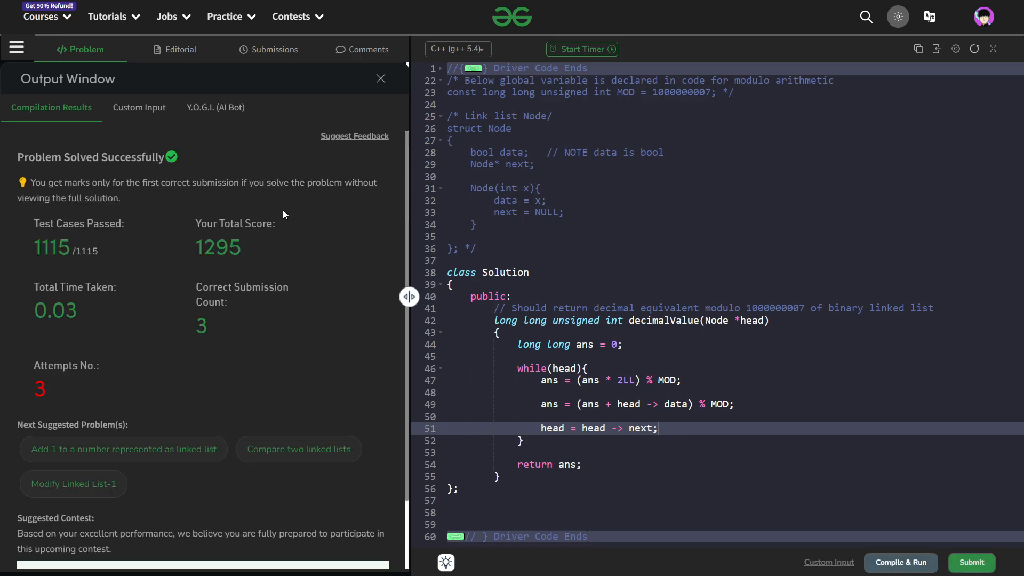
{"action": "mouse_move", "coordinate": [387, 103]}
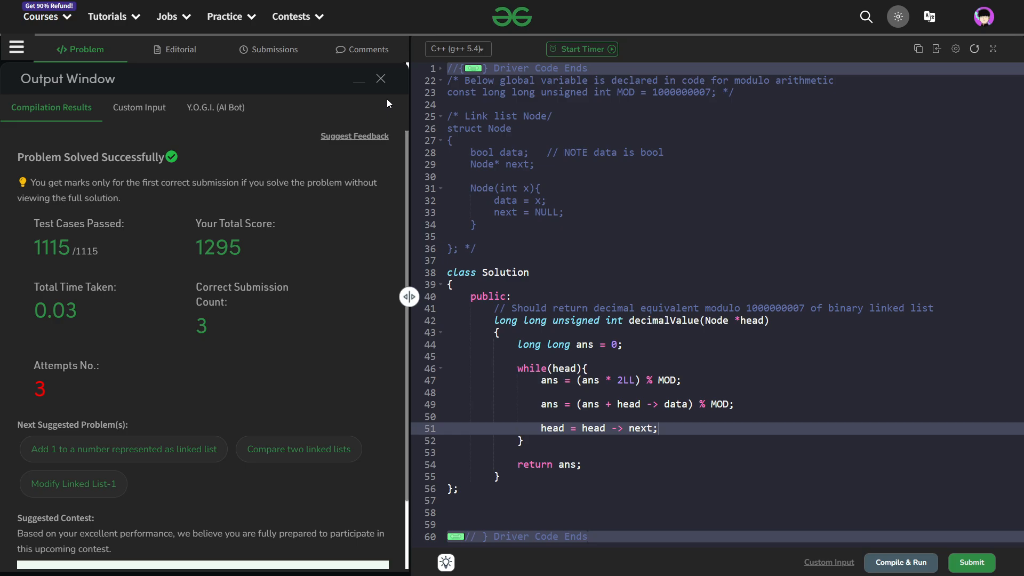
{"action": "left_click", "coordinate": [380, 78]}
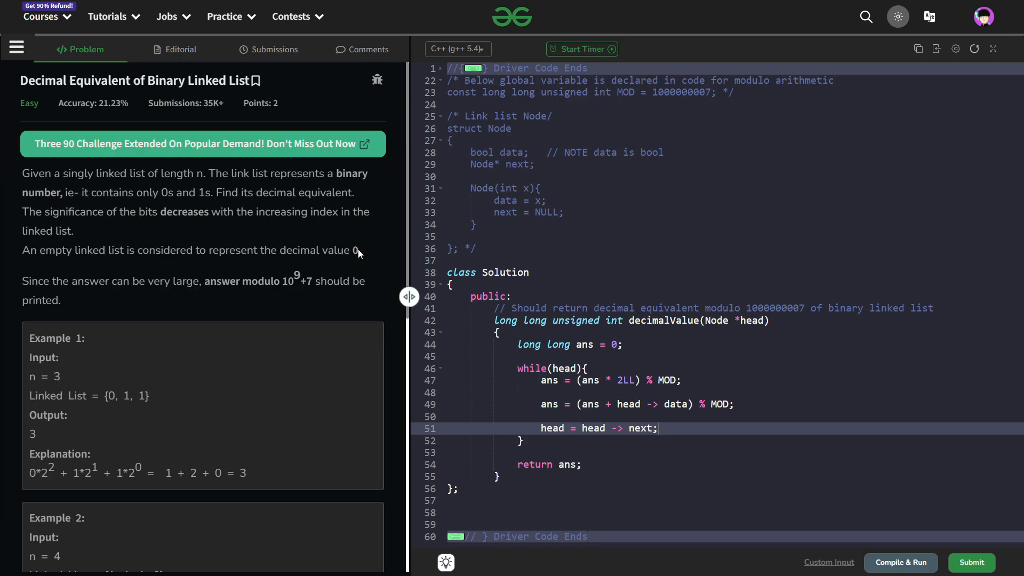
{"action": "mouse_move", "coordinate": [605, 440]}
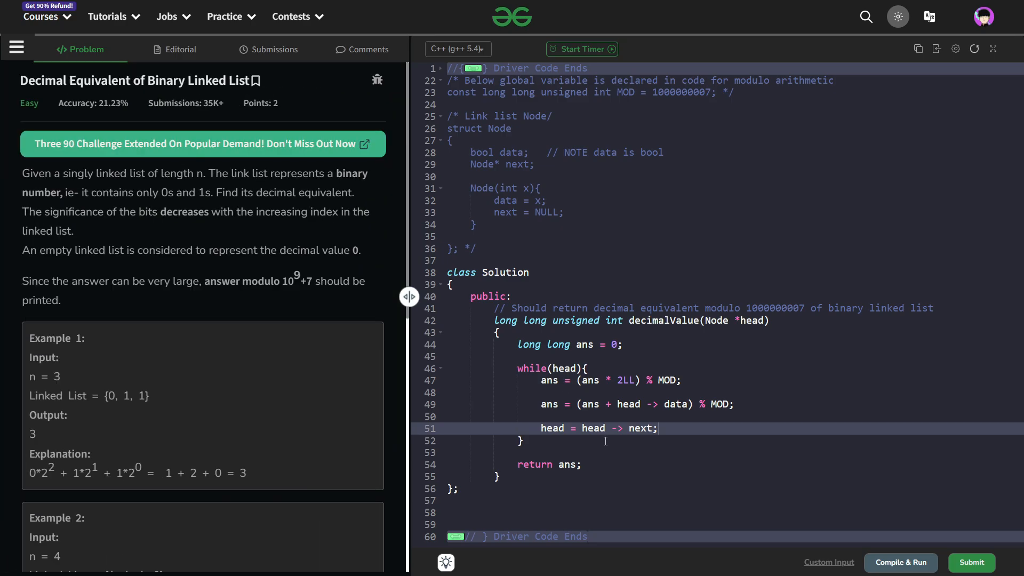